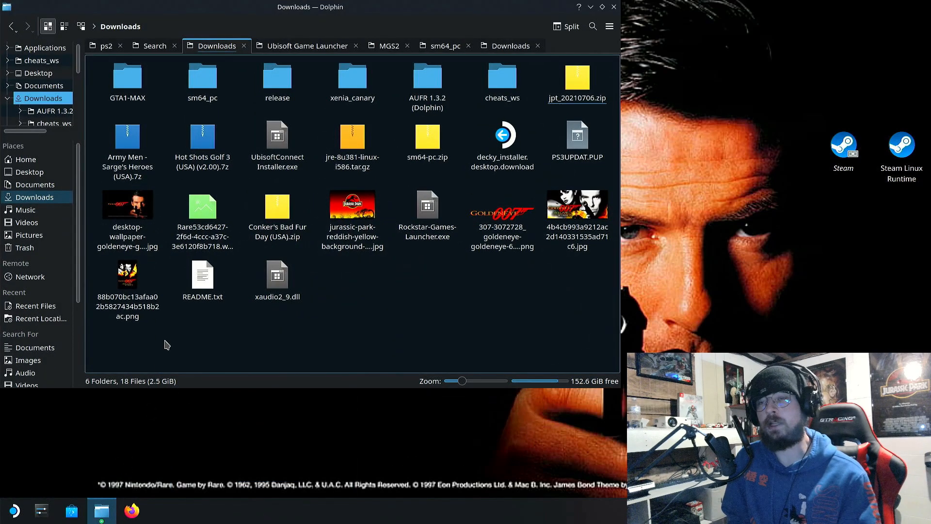
{"action": "mouse_move", "coordinate": [498, 14]}
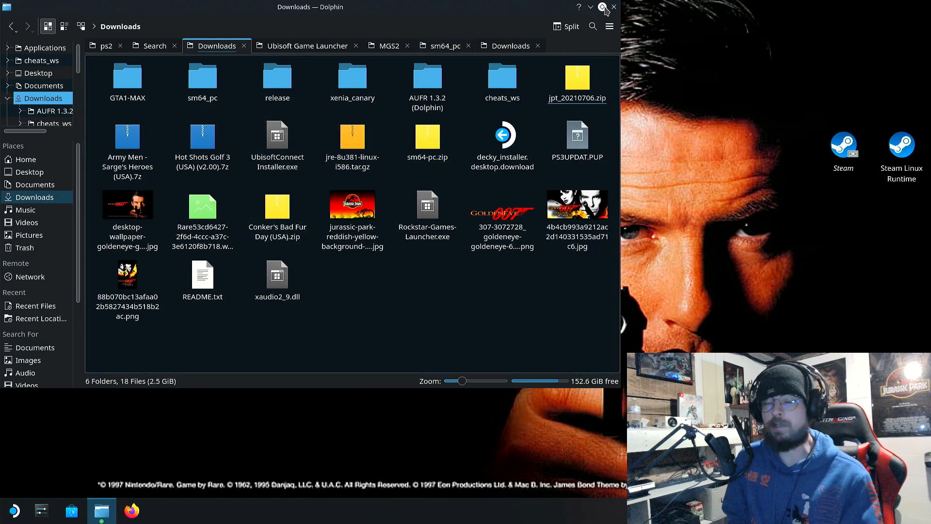
{"action": "mouse_move", "coordinate": [577, 6]}
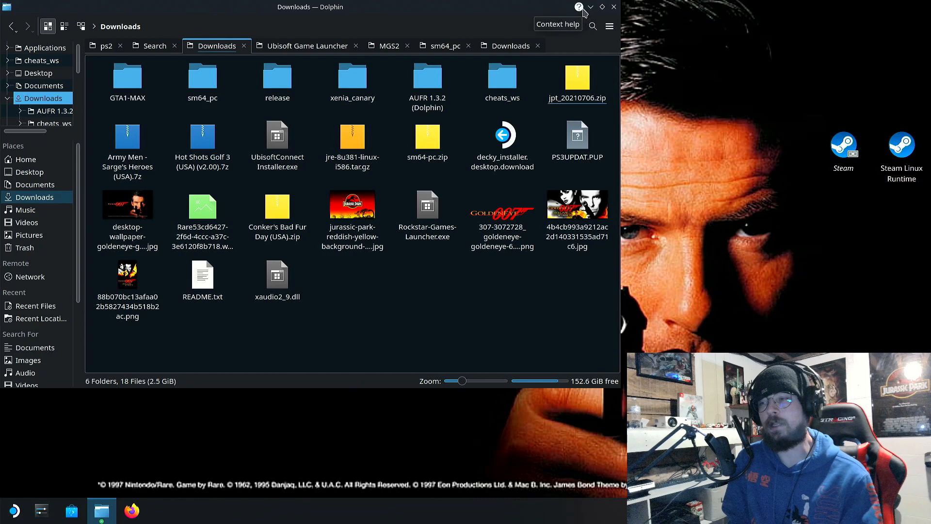
{"action": "mouse_move", "coordinate": [590, 7]}
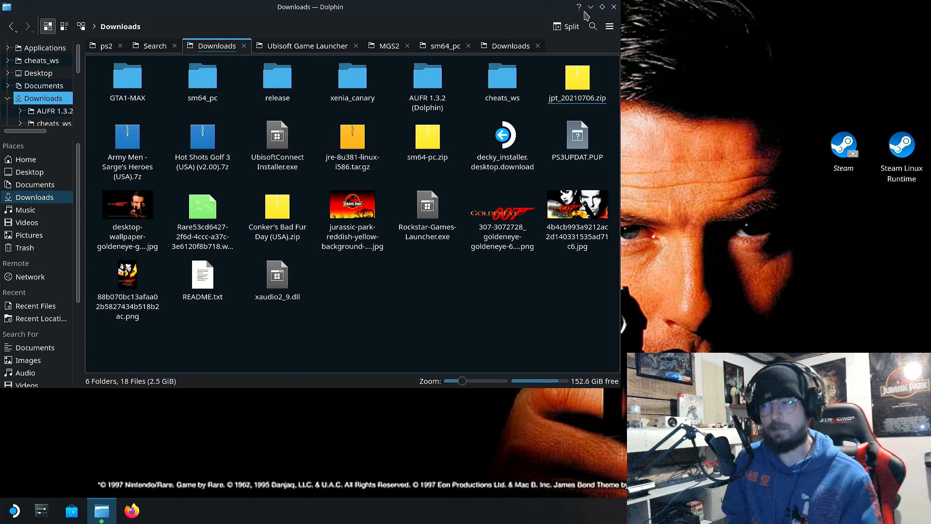
{"action": "mouse_move", "coordinate": [592, 6]}
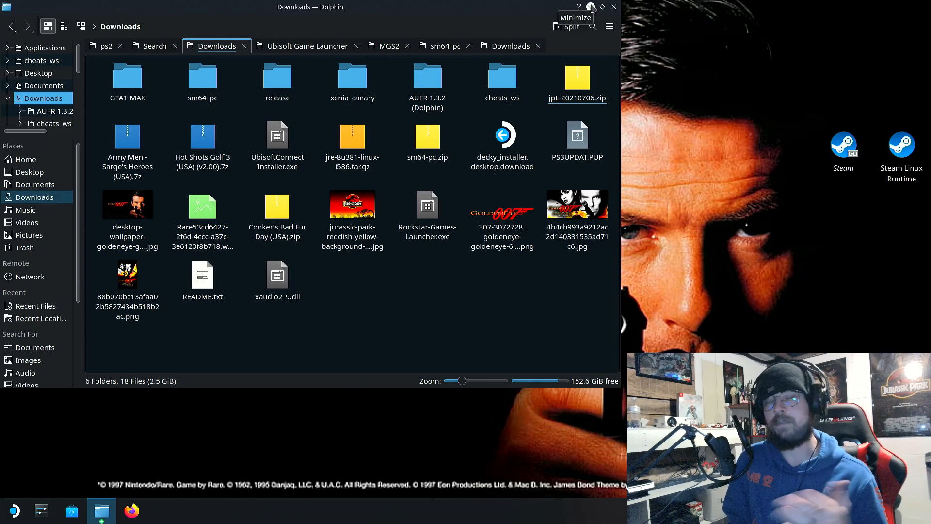
{"action": "mouse_move", "coordinate": [582, 13]}
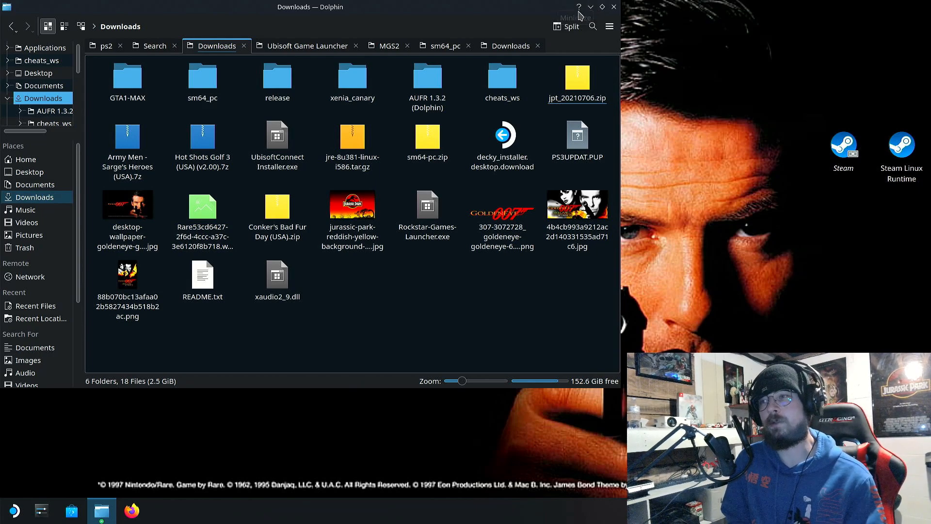
{"action": "mouse_move", "coordinate": [590, 8]}
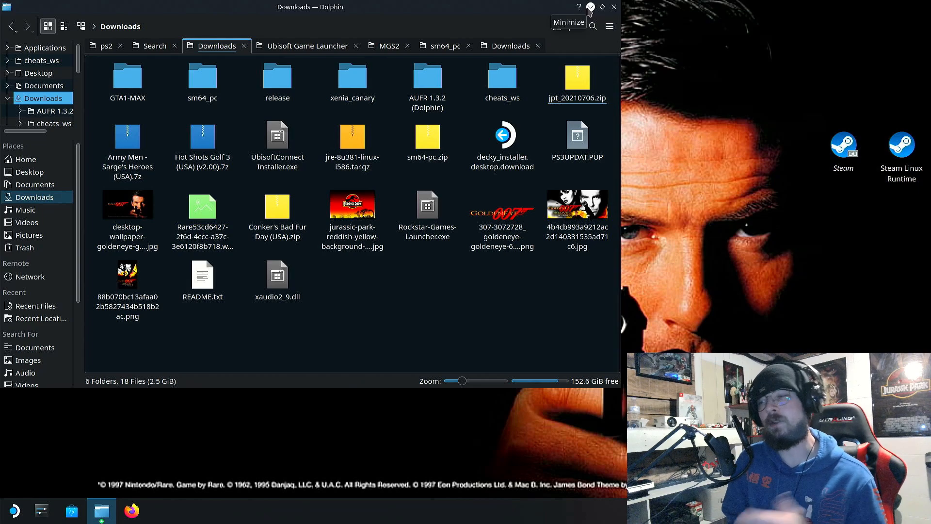
{"action": "mouse_move", "coordinate": [576, 27]}
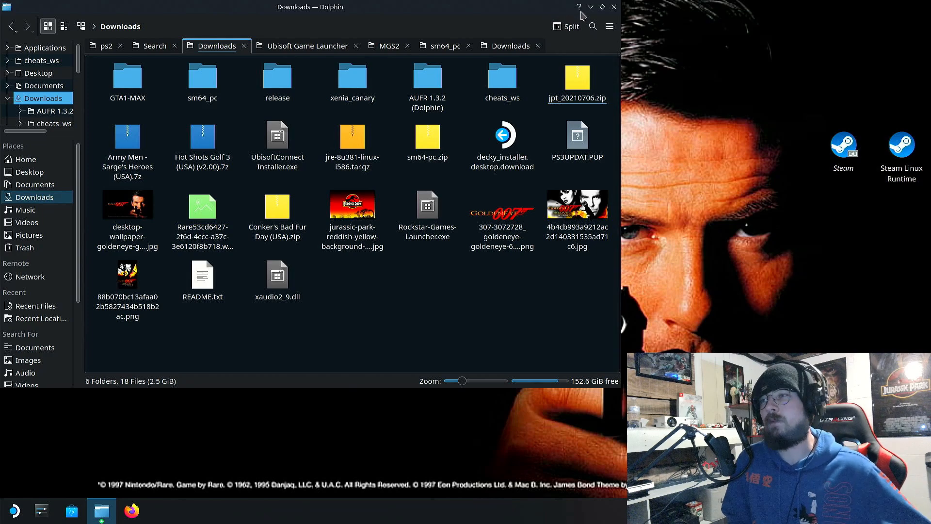
{"action": "mouse_move", "coordinate": [588, 8]}
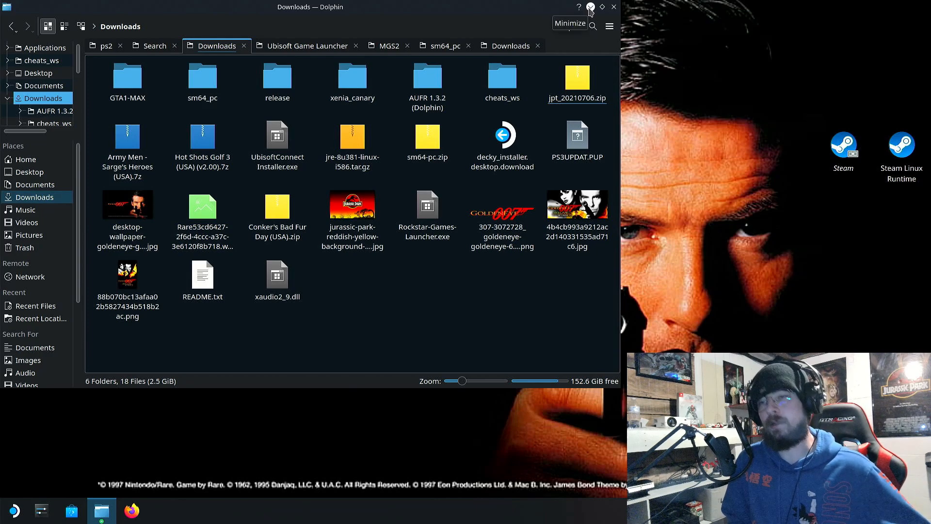
{"action": "mouse_move", "coordinate": [577, 6]}
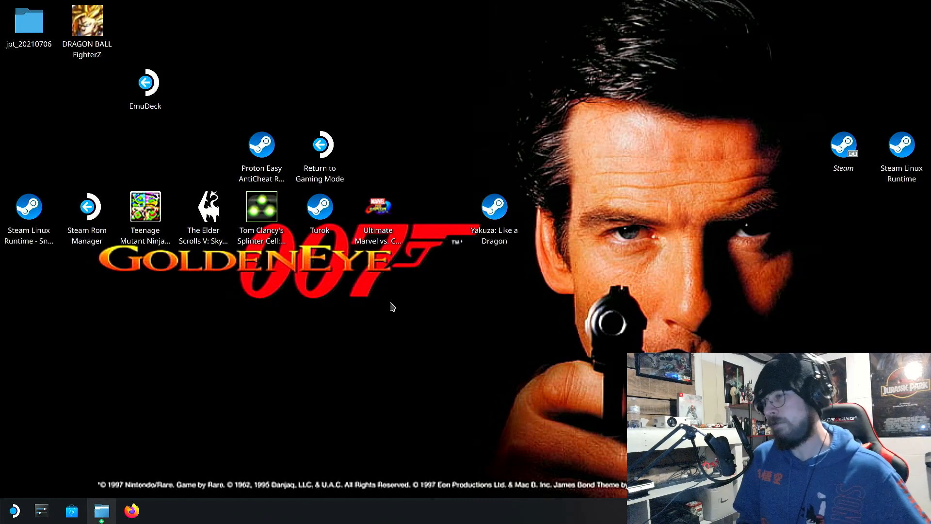
{"action": "mouse_move", "coordinate": [2, 303]}
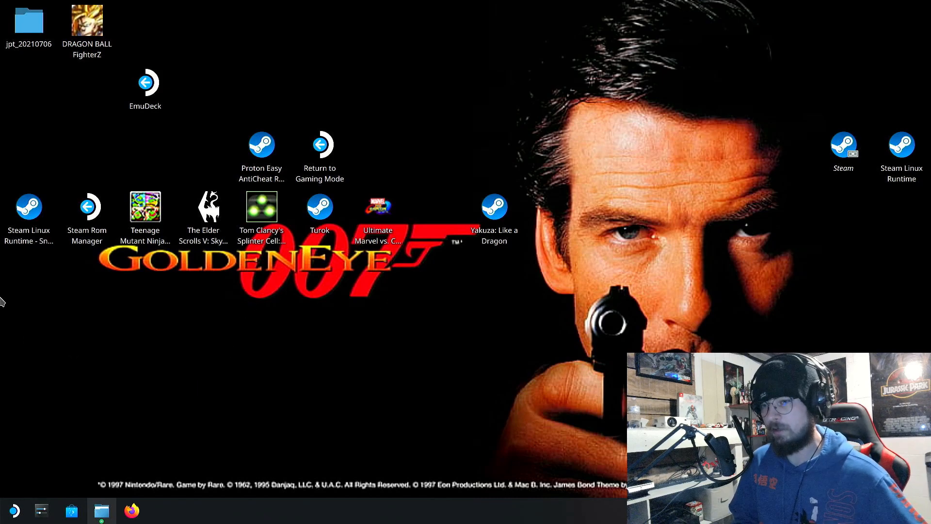
{"action": "mouse_move", "coordinate": [53, 439]}
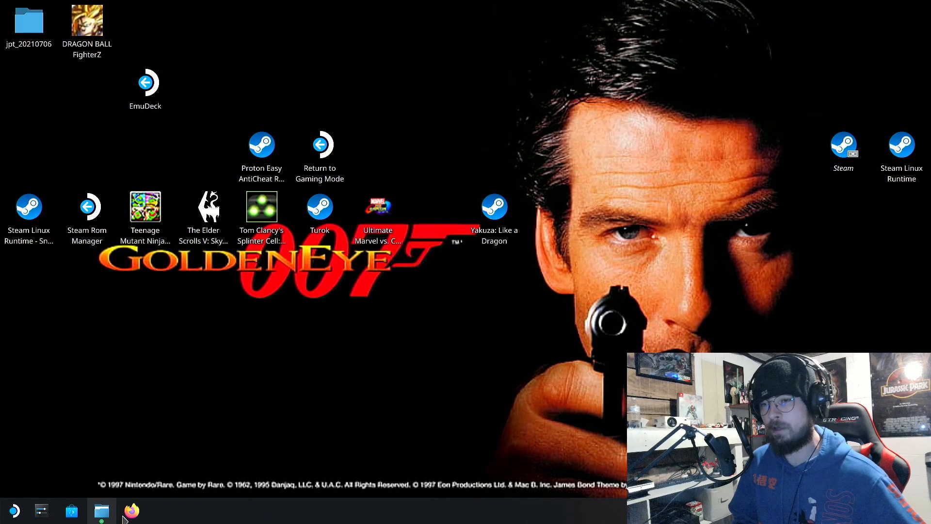
{"action": "left_click", "coordinate": [100, 510]}
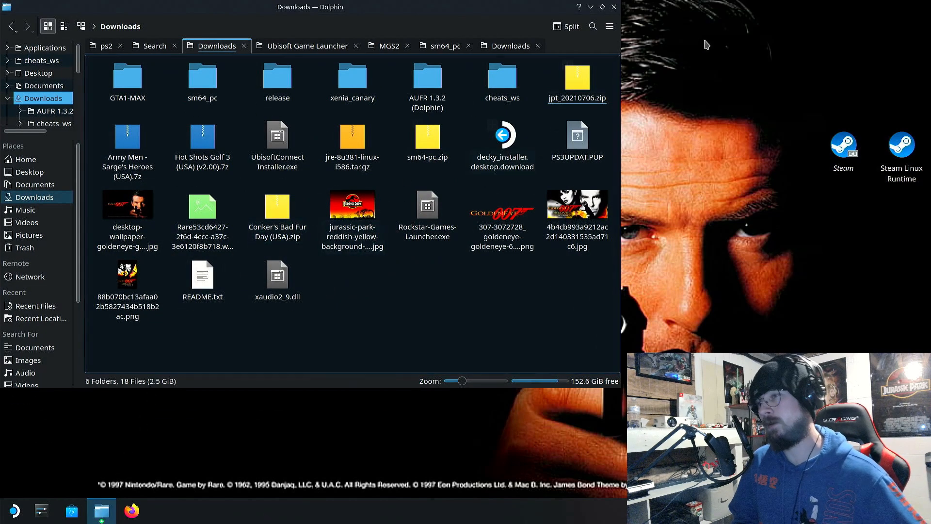
{"action": "left_click", "coordinate": [577, 134]}
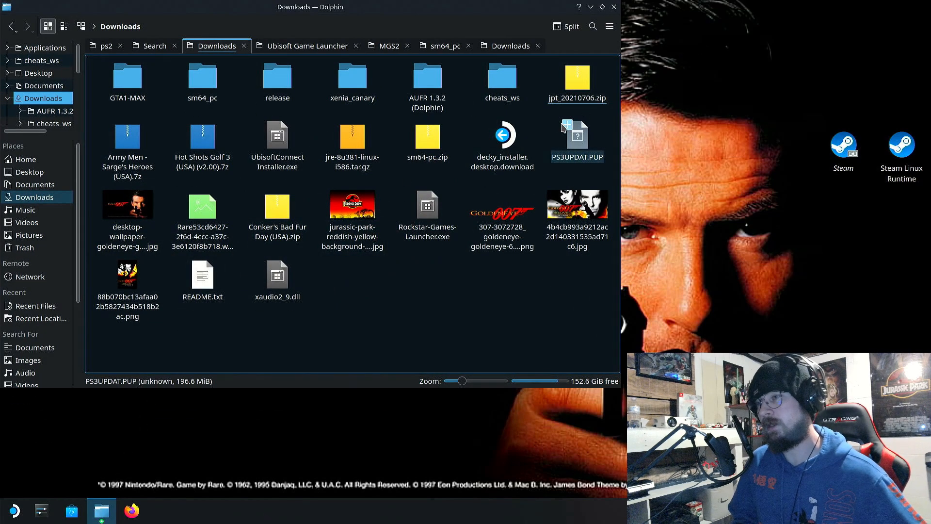
{"action": "left_click", "coordinate": [577, 77]}
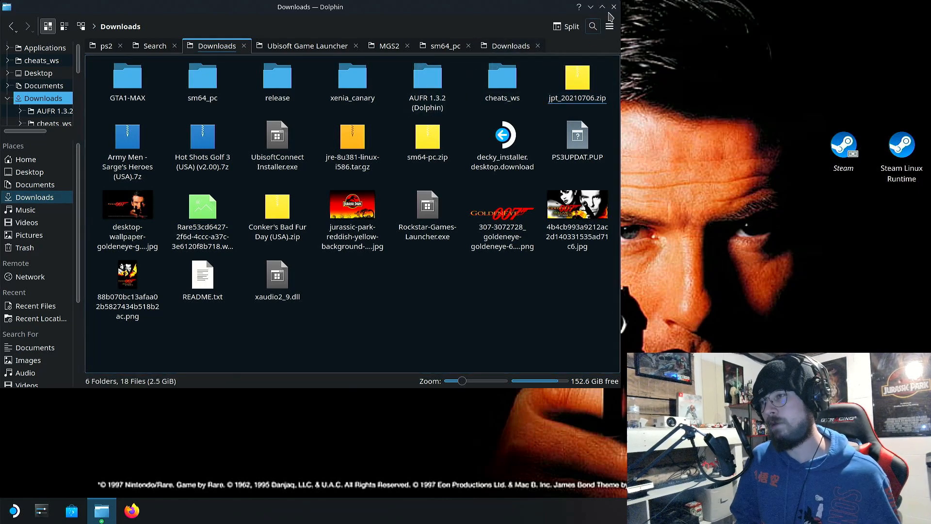
{"action": "left_click", "coordinate": [612, 8]}
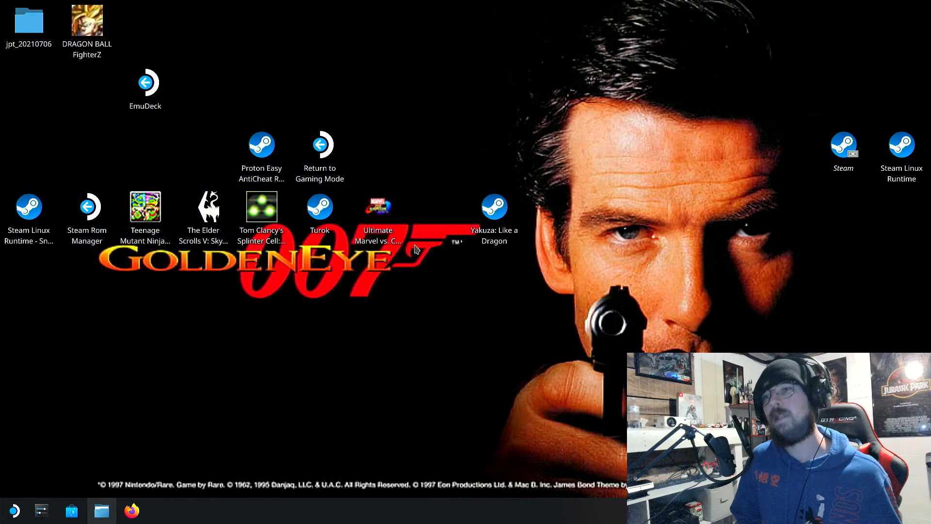
- Open the desktop's jpt_20210706 folder and drill into its JPT subfolder with the Install-JPT files
{"action": "left_click", "coordinate": [29, 21]}
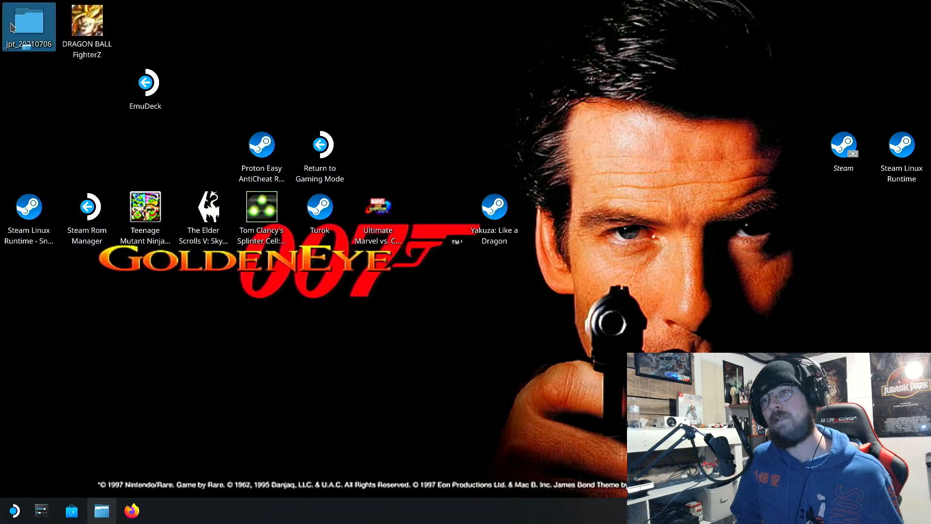
{"action": "double_click", "coordinate": [27, 22]}
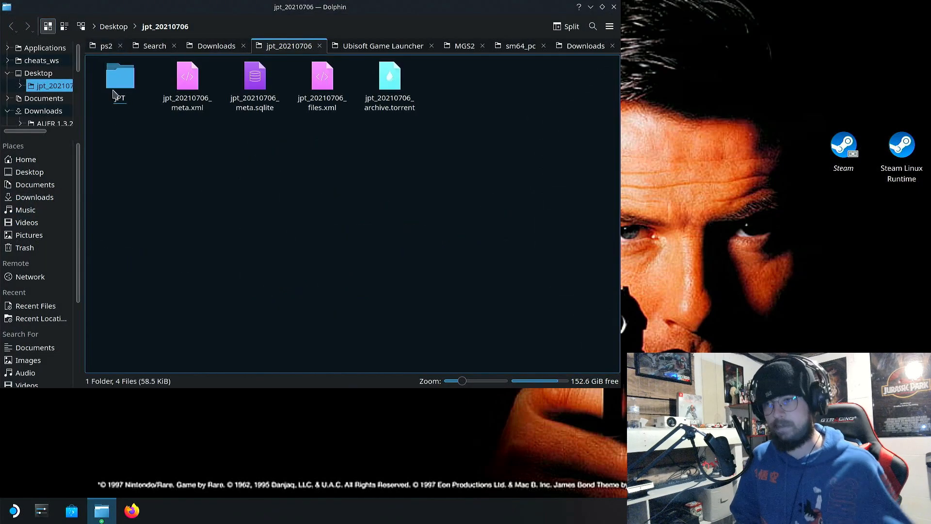
{"action": "left_click", "coordinate": [120, 76]}
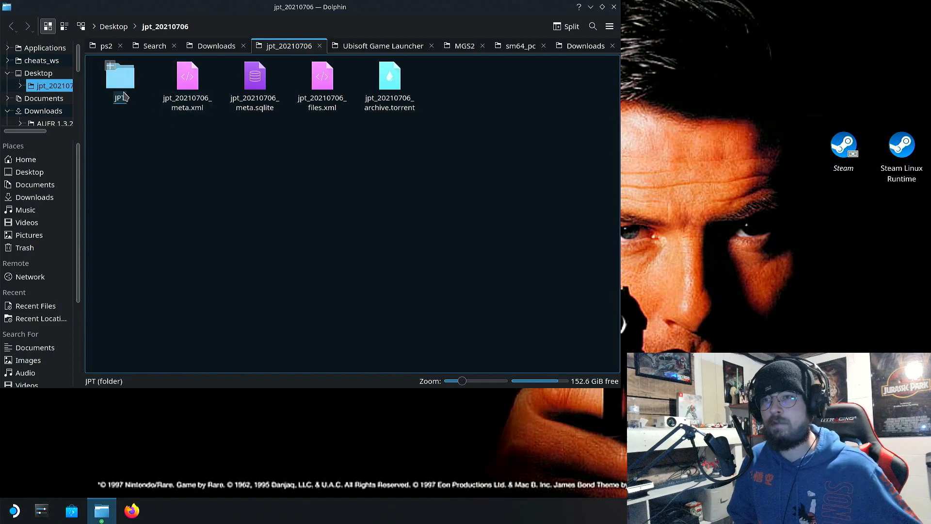
{"action": "double_click", "coordinate": [120, 76]}
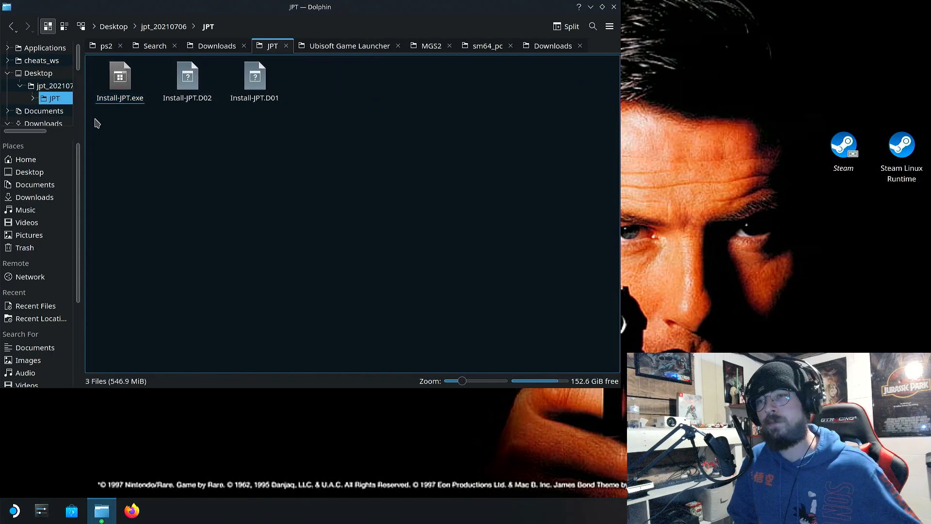
{"action": "mouse_move", "coordinate": [114, 115]}
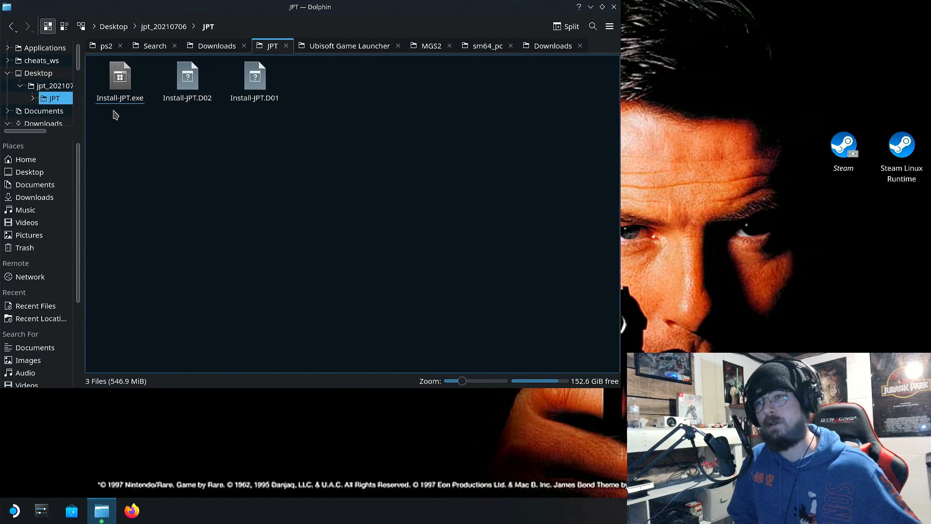
{"action": "mouse_move", "coordinate": [146, 116]}
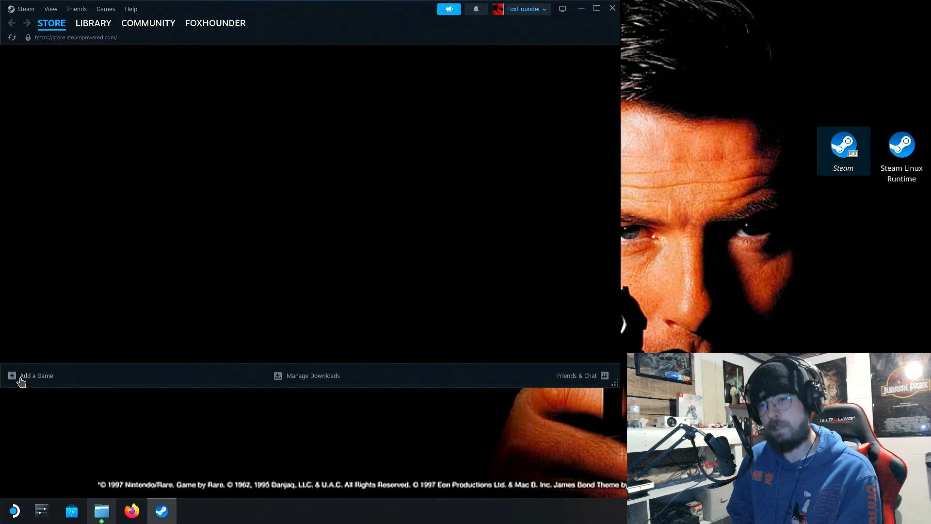
- Start adding a non-Steam game and browse the disk for a program
{"action": "left_click", "coordinate": [36, 375]}
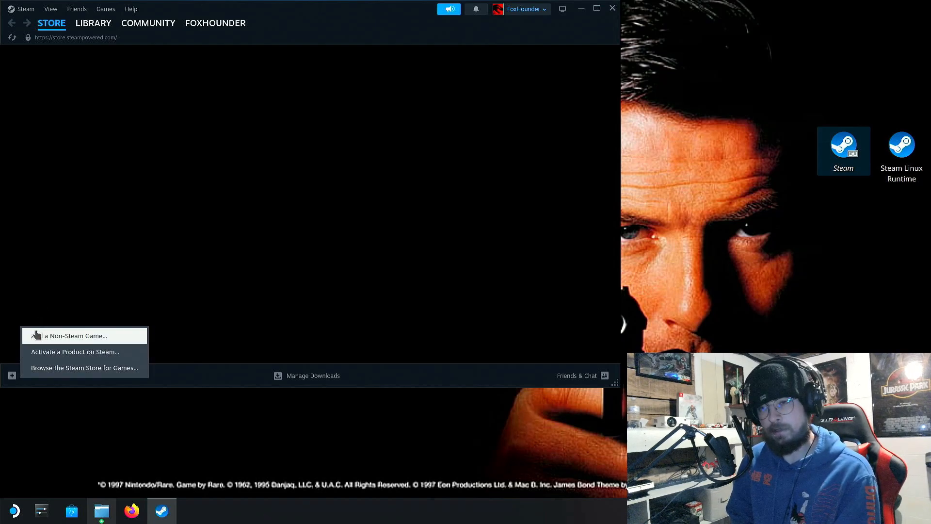
{"action": "left_click", "coordinate": [73, 335]}
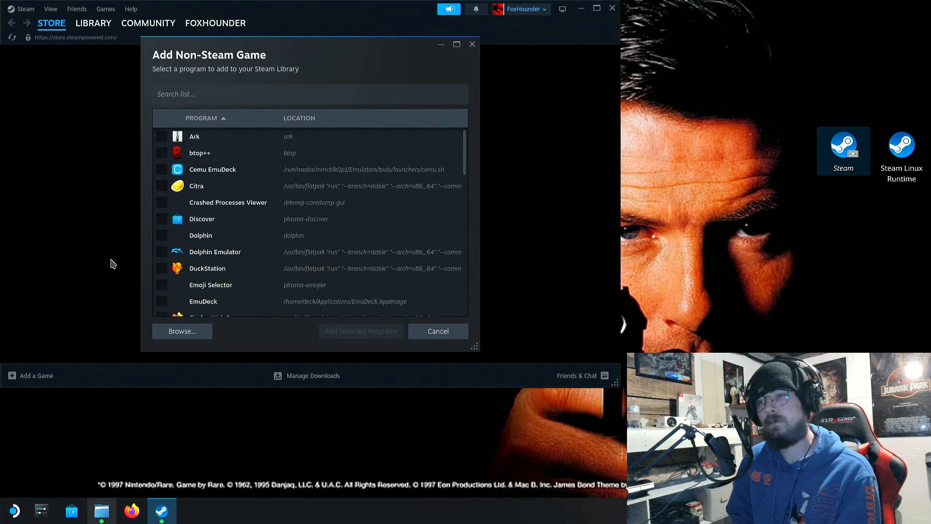
{"action": "left_click", "coordinate": [182, 332]}
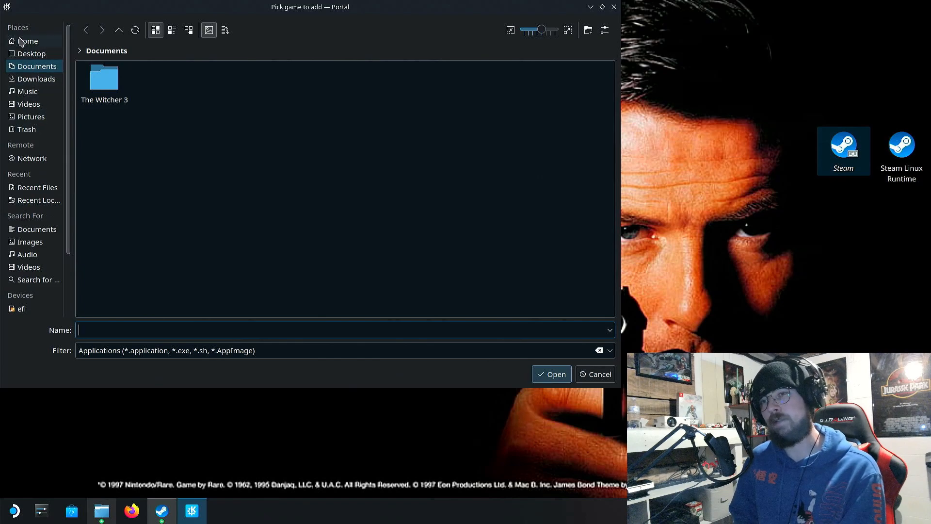
- Pick Install-JPT.exe from Desktop/jpt_20210706 and add it to the library
{"action": "left_click", "coordinate": [27, 40]}
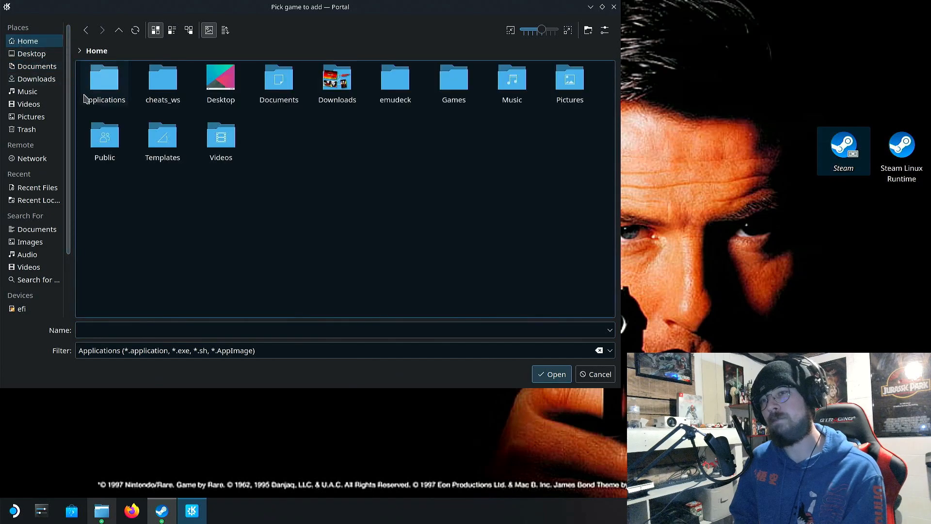
{"action": "left_click", "coordinate": [31, 53]}
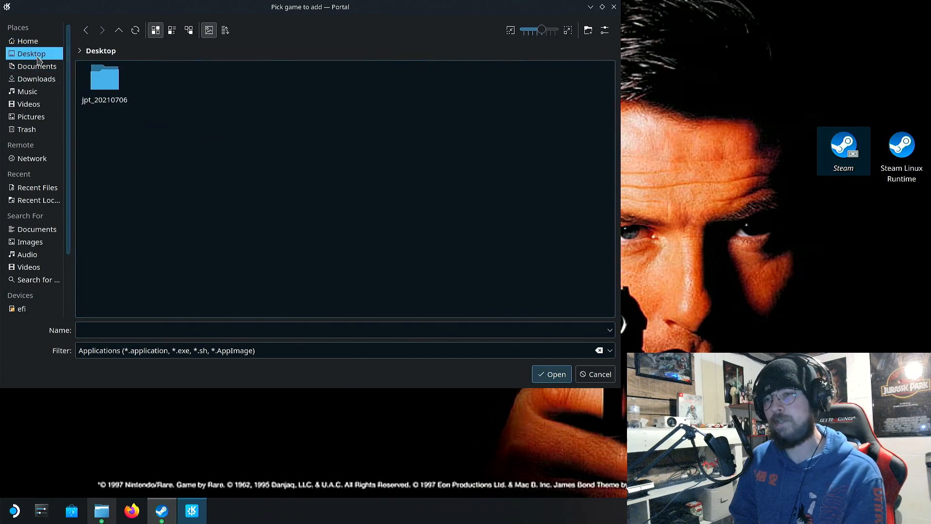
{"action": "double_click", "coordinate": [104, 77]}
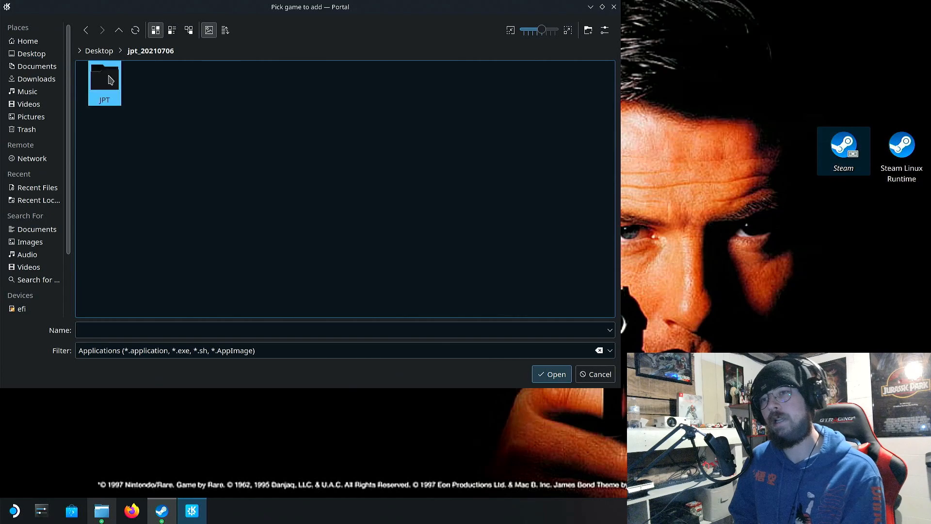
{"action": "left_click", "coordinate": [551, 375]}
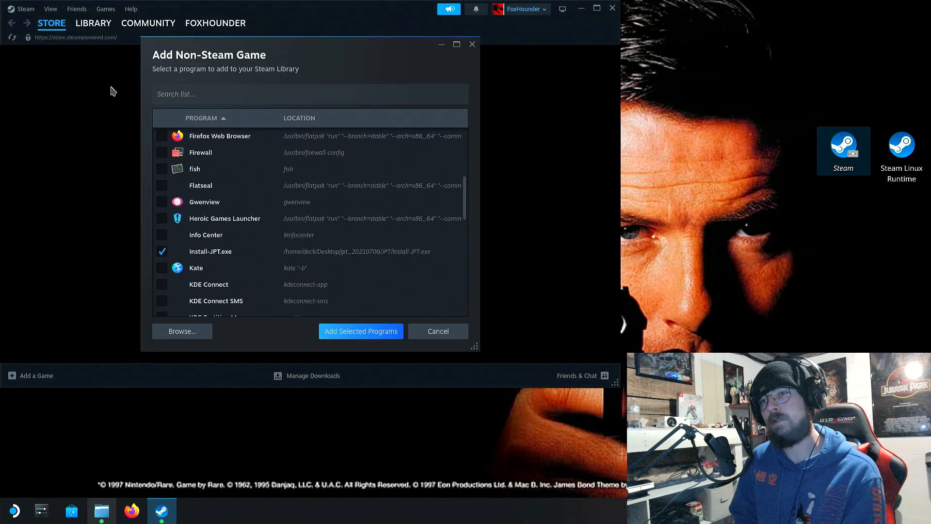
{"action": "left_click", "coordinate": [361, 332]}
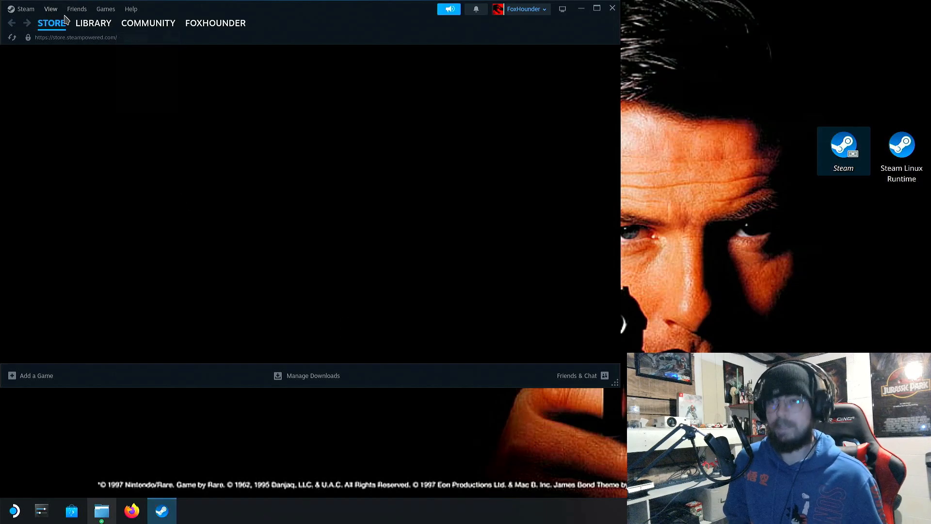
- In Install-JPT.exe's library properties, force Proton Experimental under Compatibility
{"action": "left_click", "coordinate": [94, 24]}
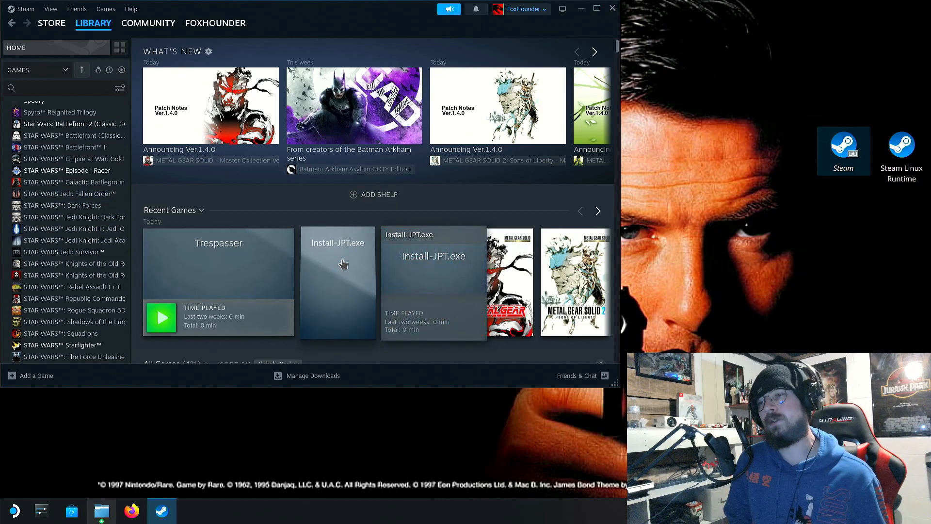
{"action": "mouse_move", "coordinate": [348, 251]}
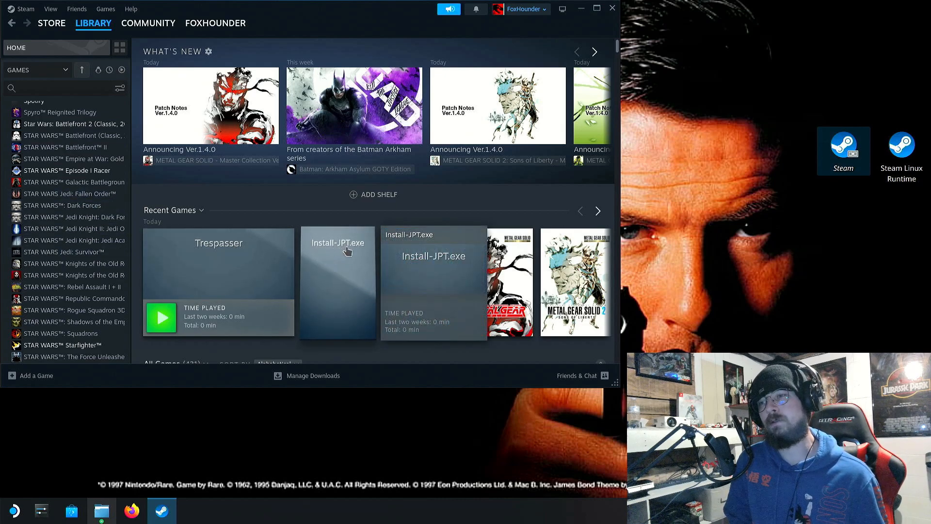
{"action": "mouse_move", "coordinate": [342, 255]}
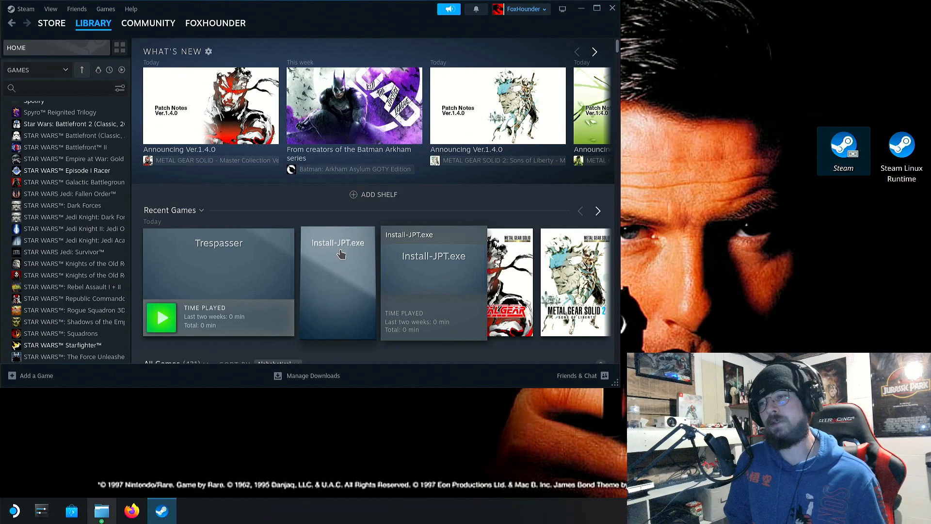
{"action": "mouse_move", "coordinate": [348, 260]}
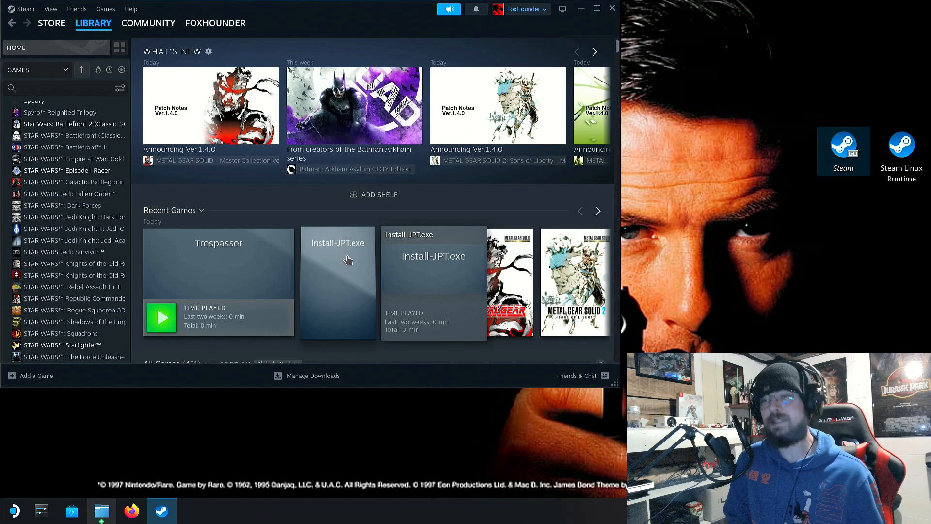
{"action": "left_click", "coordinate": [338, 281]}
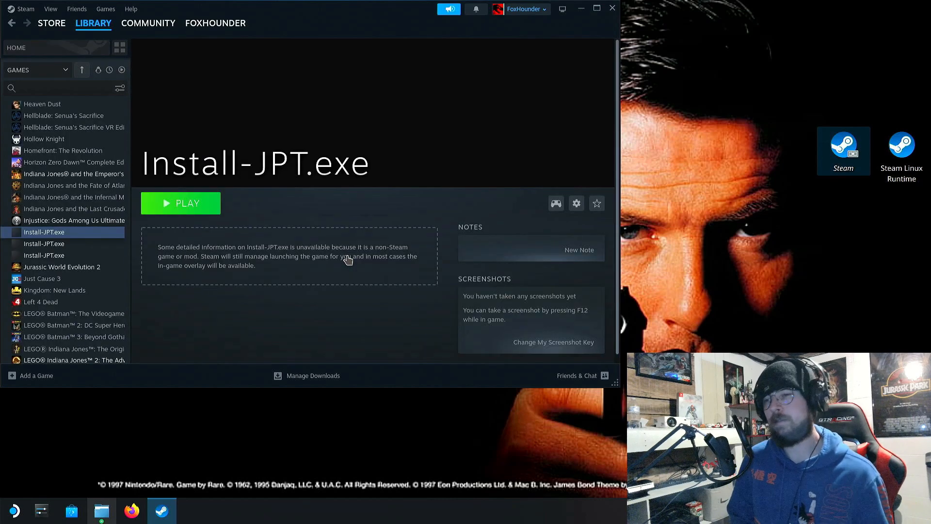
{"action": "left_click", "coordinate": [576, 204]}
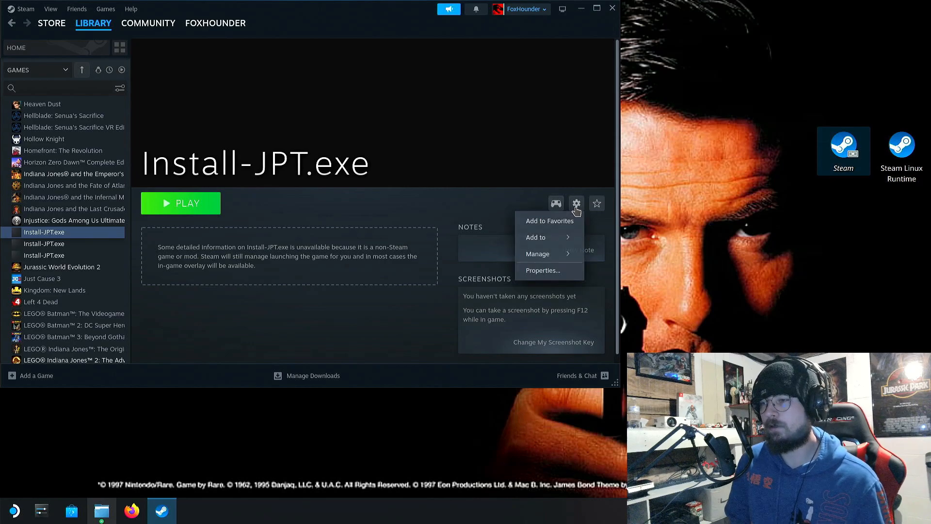
{"action": "left_click", "coordinate": [544, 269]}
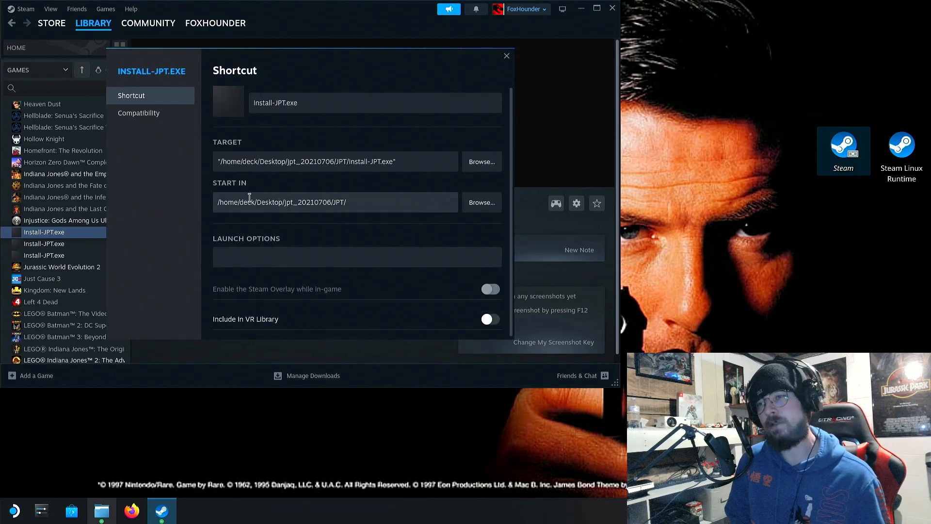
{"action": "left_click", "coordinate": [139, 112]}
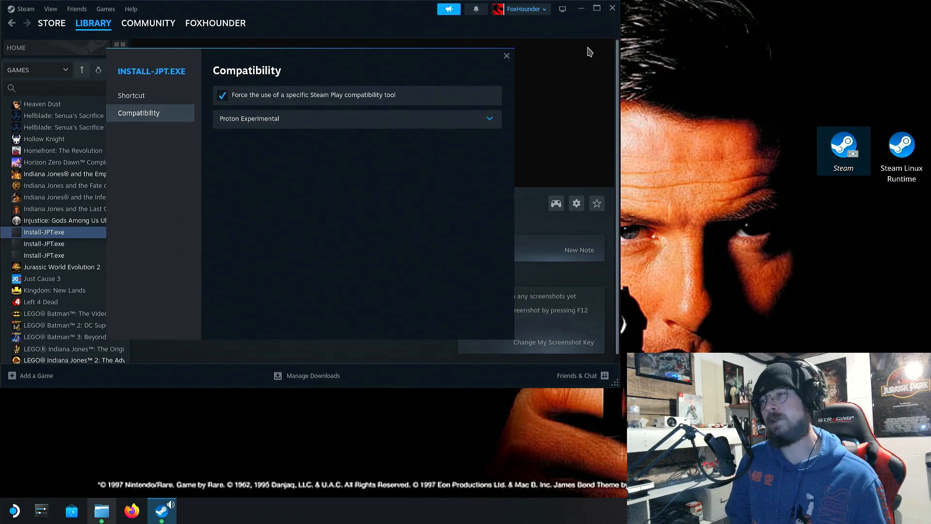
{"action": "left_click", "coordinate": [507, 56]}
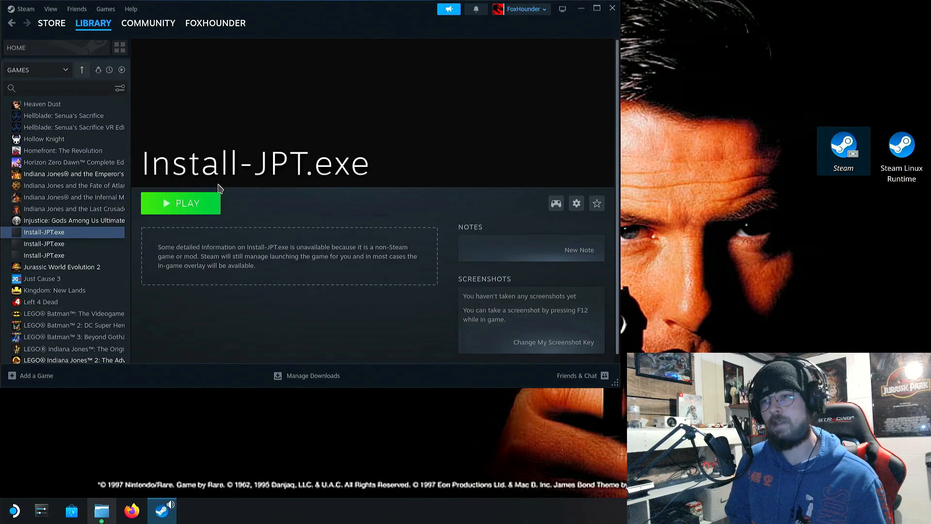
- Play Install-JPT.exe and advance the Trespasser installer past welcome and information to the Directory page
{"action": "left_click", "coordinate": [180, 204]}
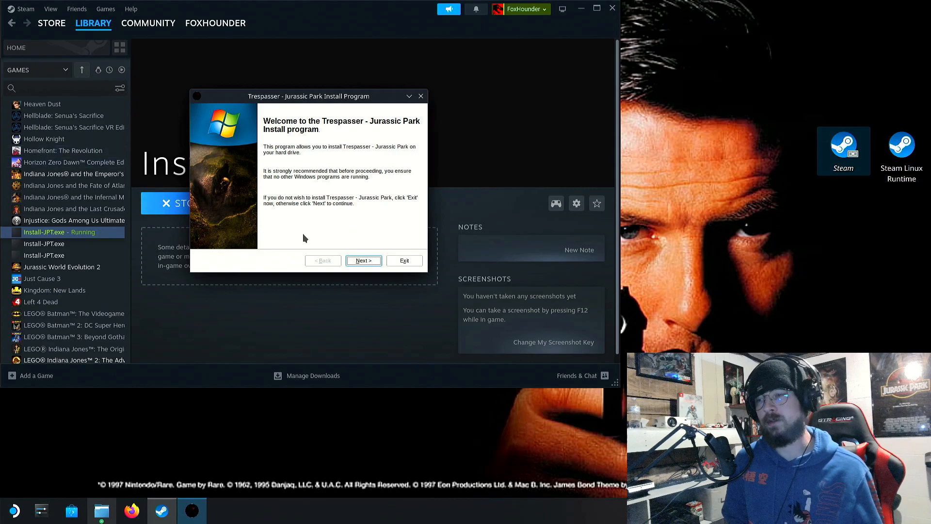
{"action": "left_click", "coordinate": [363, 260]}
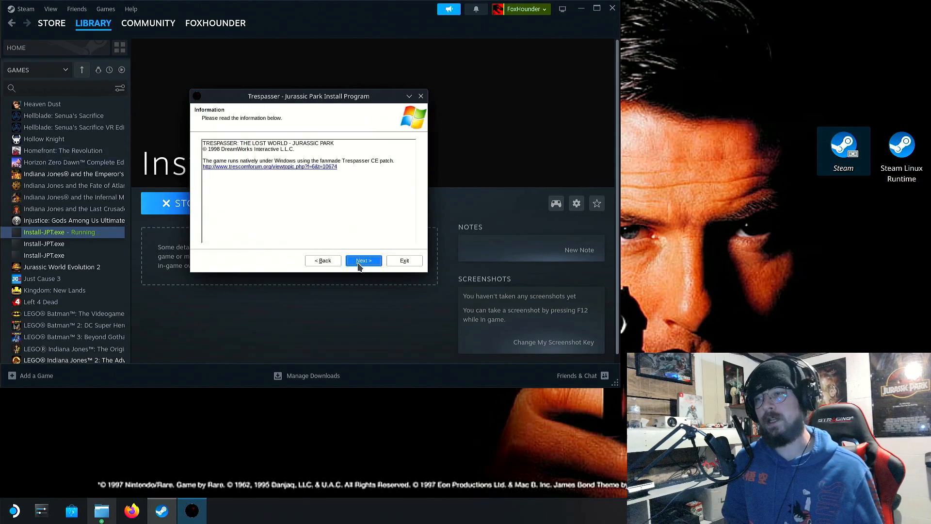
{"action": "left_click", "coordinate": [363, 260]}
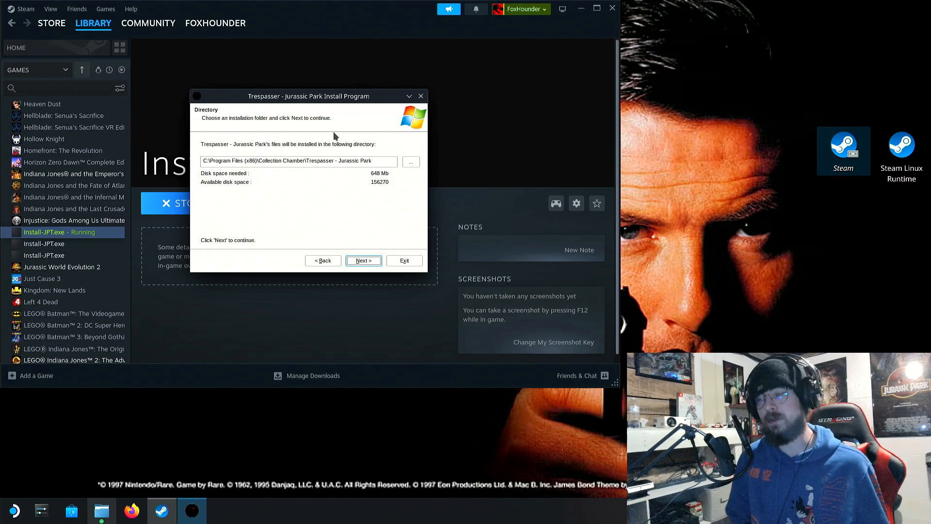
{"action": "mouse_move", "coordinate": [351, 243]}
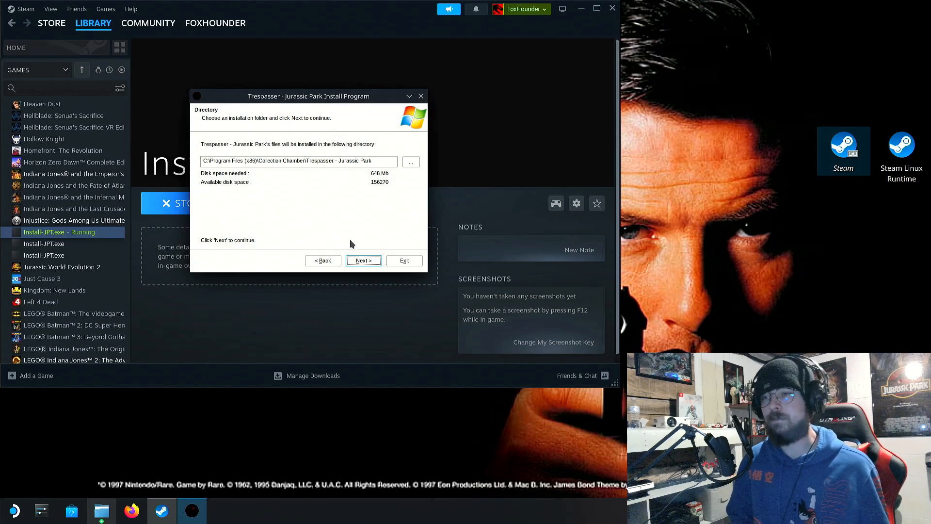
{"action": "mouse_move", "coordinate": [404, 168]}
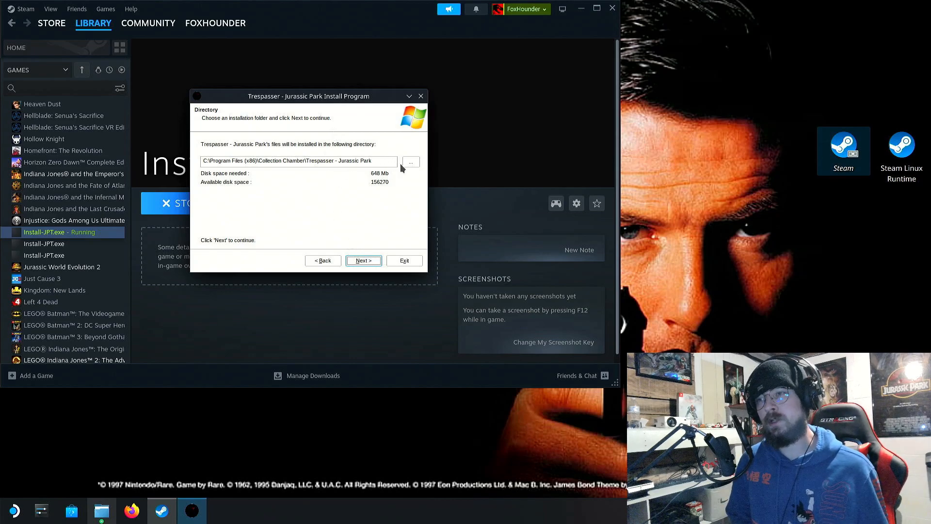
- Browse My Computer > (E:) and confirm steamapps as the install folder, giving E:\steamapps
{"action": "left_click", "coordinate": [411, 161]}
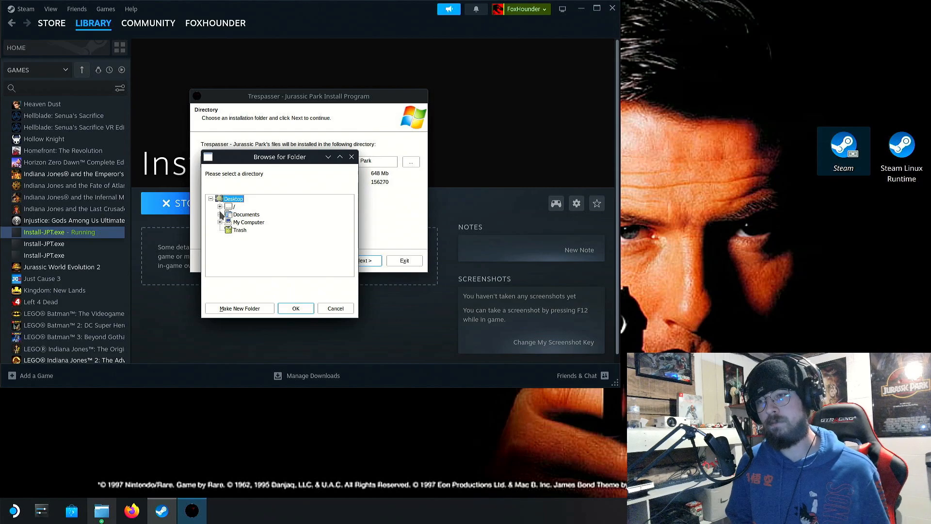
{"action": "left_click", "coordinate": [221, 222]}
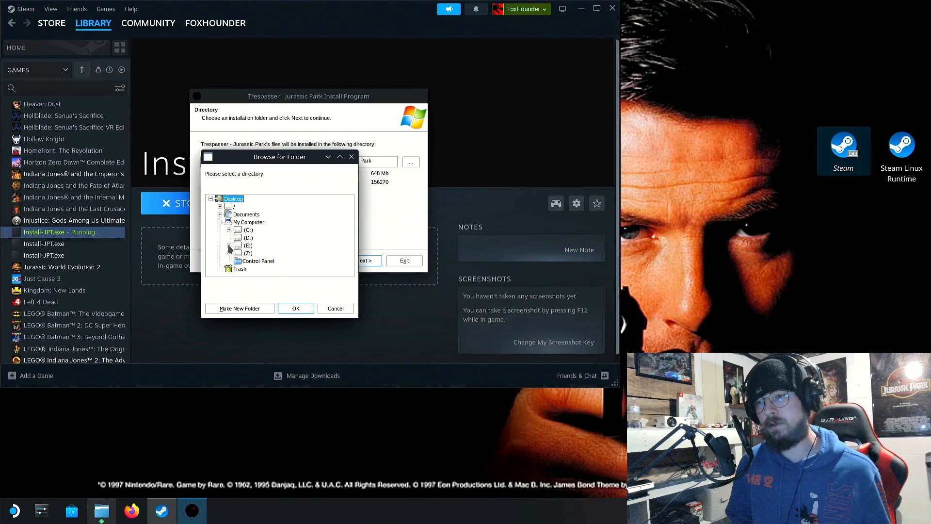
{"action": "left_click", "coordinate": [229, 244]}
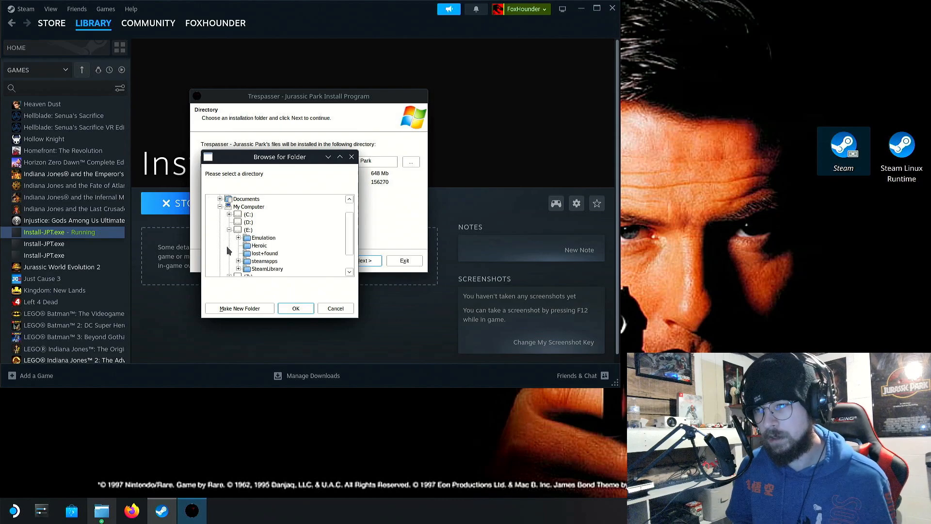
{"action": "left_click", "coordinate": [263, 260]}
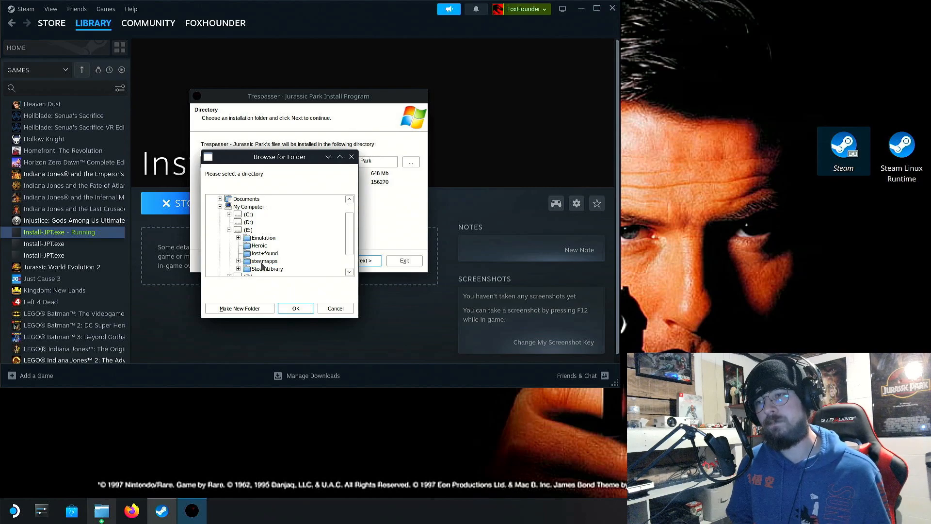
{"action": "left_click", "coordinate": [265, 260]}
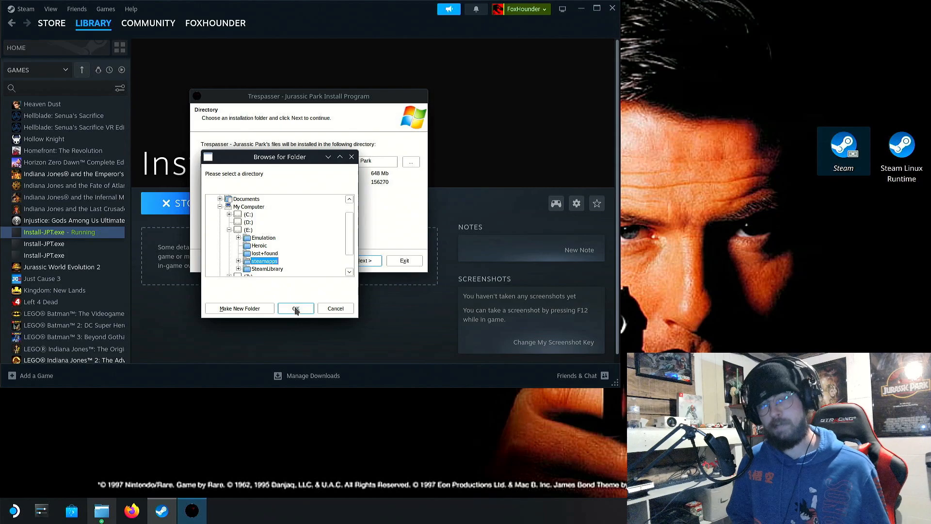
{"action": "left_click", "coordinate": [295, 309]}
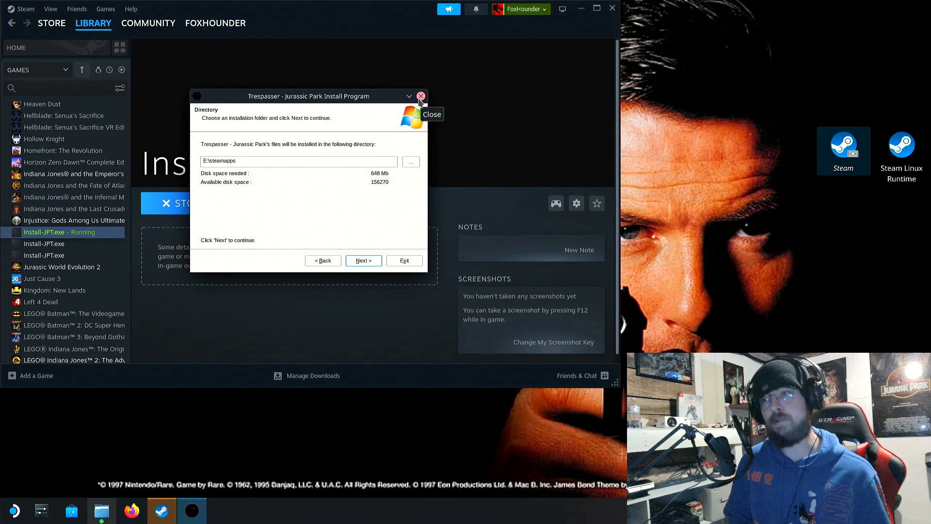
- Exit the unfinished Trespasser install, then start adding a non-Steam game in Steam
{"action": "left_click", "coordinate": [421, 96]}
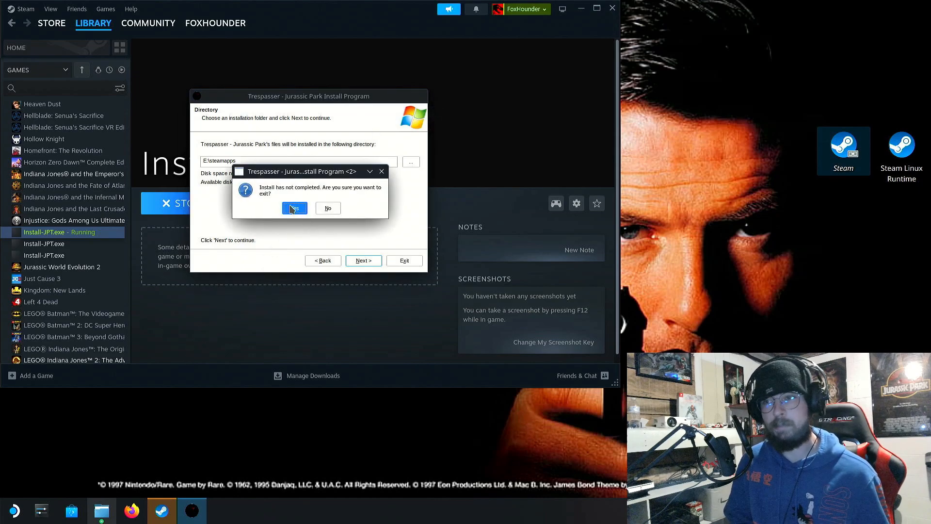
{"action": "left_click", "coordinate": [294, 207]}
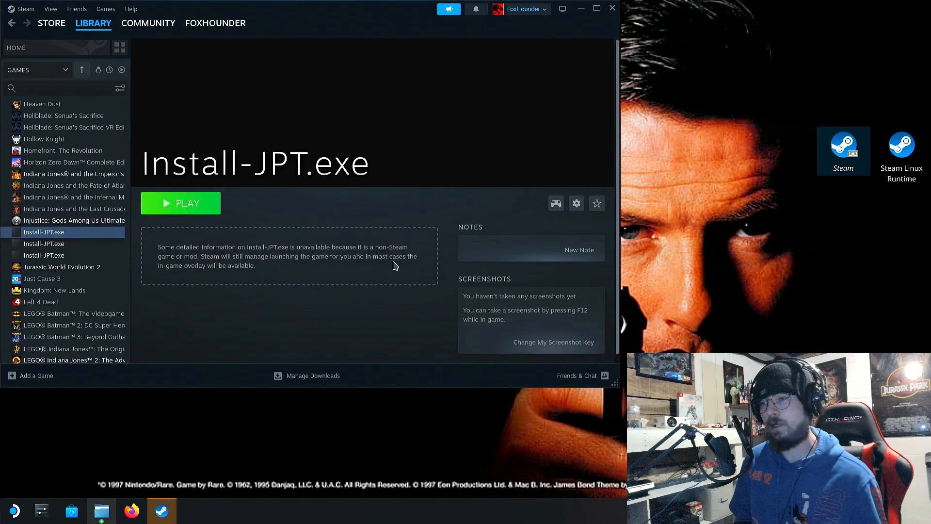
{"action": "mouse_move", "coordinate": [70, 277]}
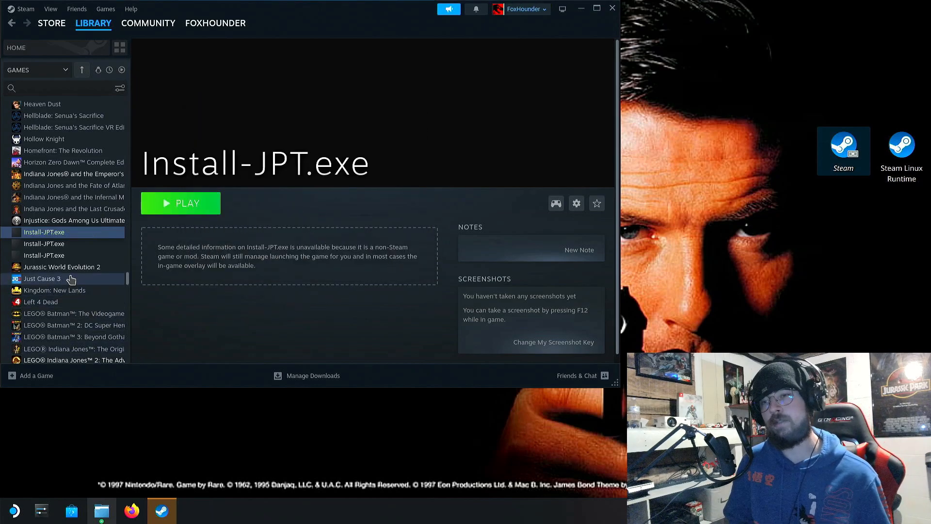
{"action": "mouse_move", "coordinate": [16, 379]}
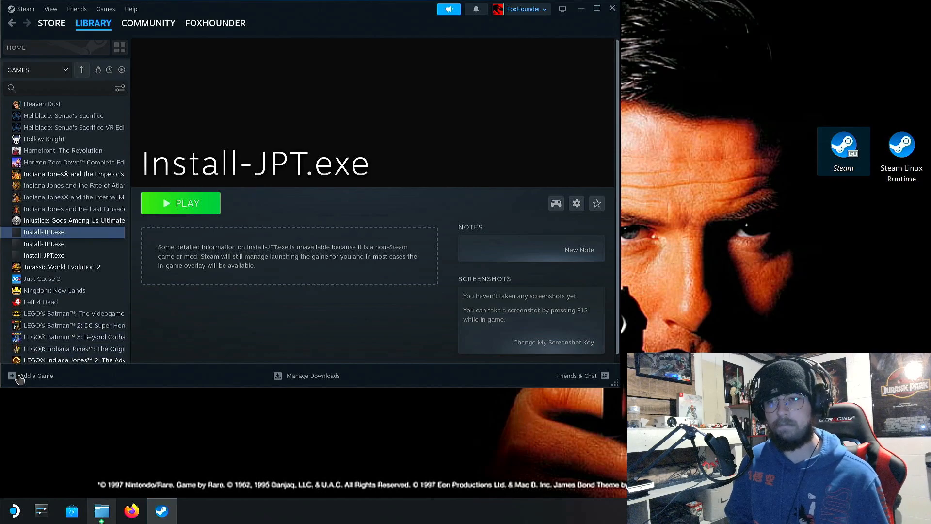
{"action": "left_click", "coordinate": [33, 375]}
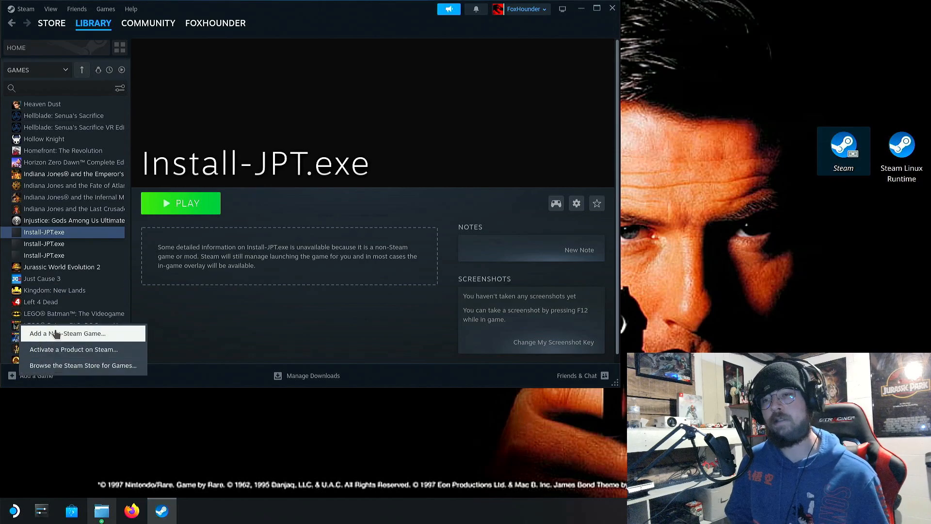
{"action": "left_click", "coordinate": [69, 333]}
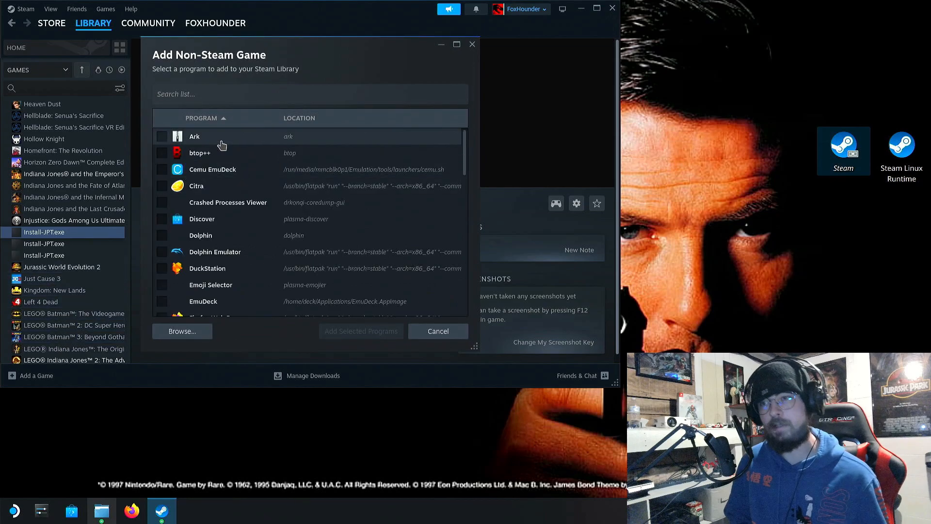
{"action": "mouse_move", "coordinate": [174, 340]}
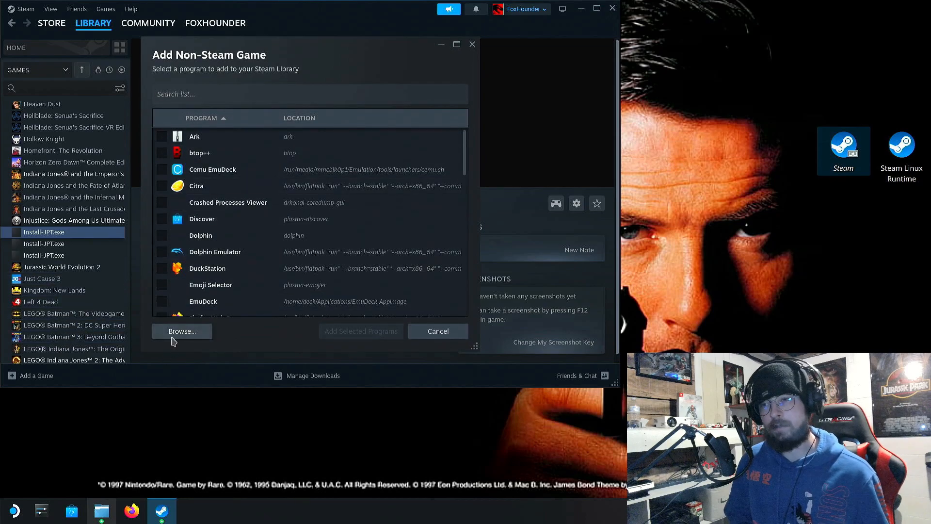
- Browse the primary drive's steamapps folder and choose tpassp6.exe as the program to add
{"action": "left_click", "coordinate": [183, 332]}
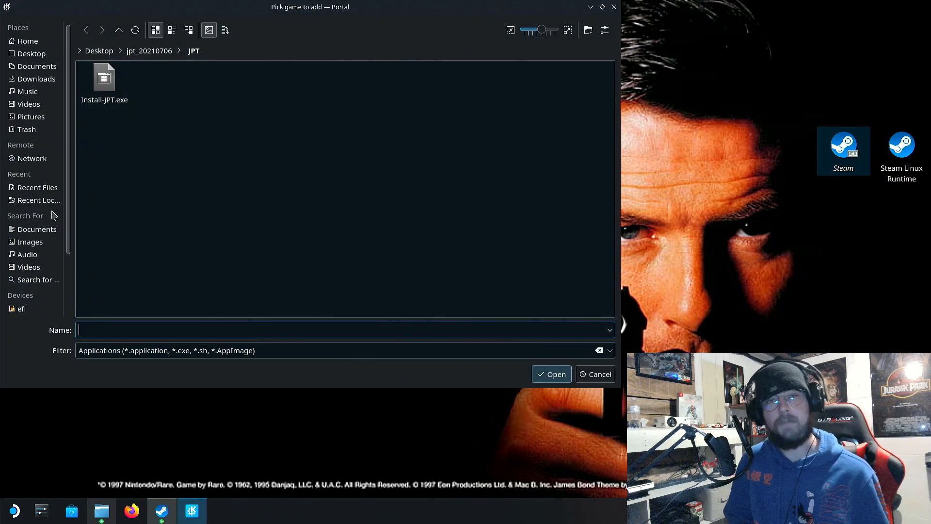
{"action": "left_click", "coordinate": [31, 311]}
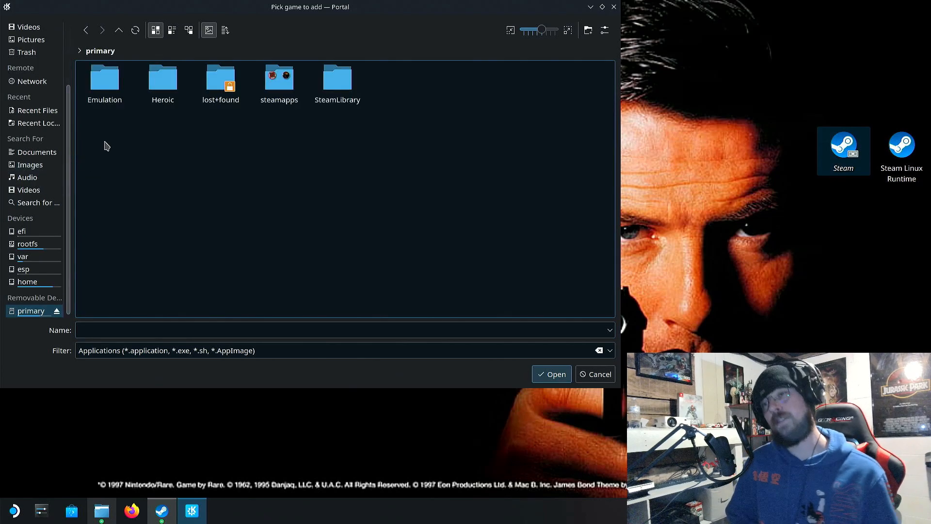
{"action": "mouse_move", "coordinate": [122, 124]}
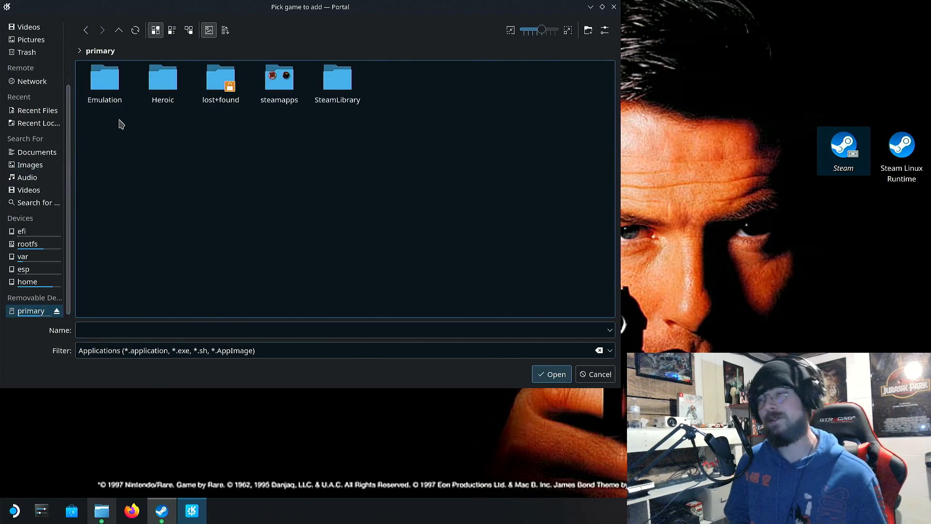
{"action": "double_click", "coordinate": [278, 78]}
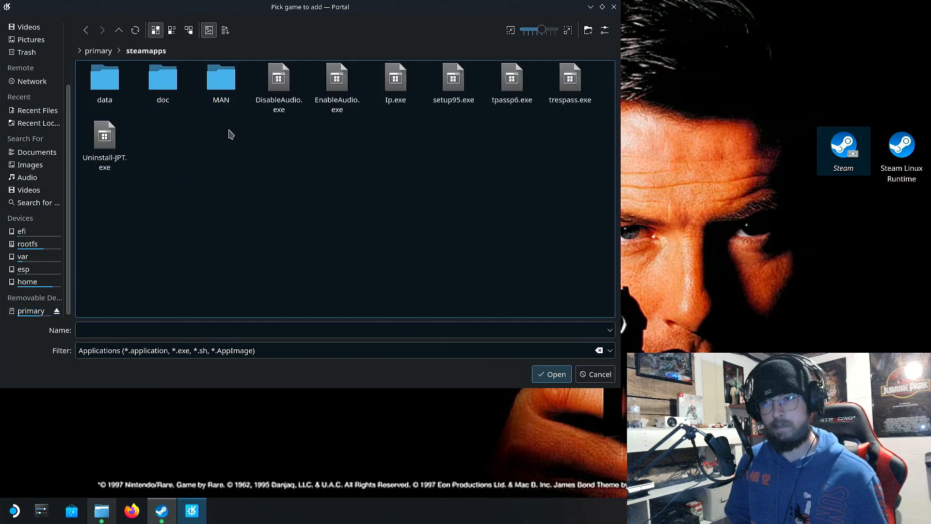
{"action": "mouse_move", "coordinate": [317, 122]}
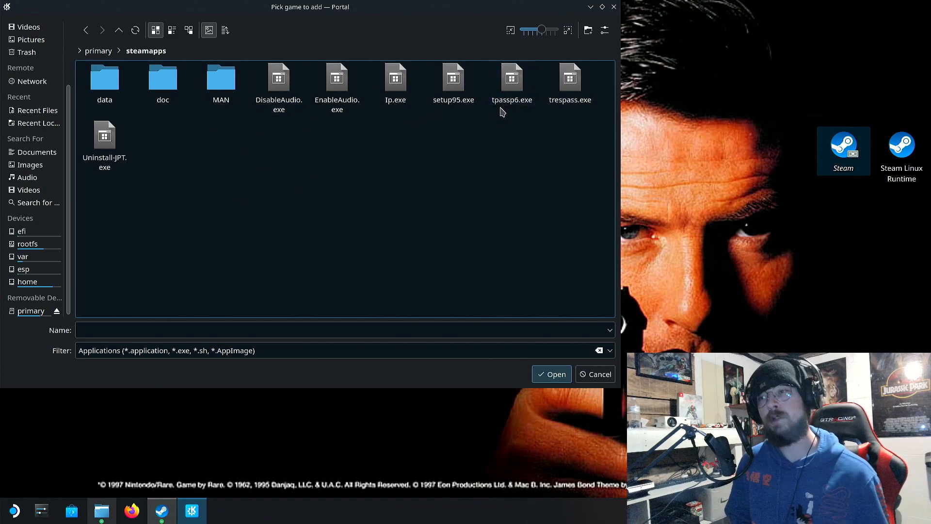
{"action": "left_click", "coordinate": [512, 77]}
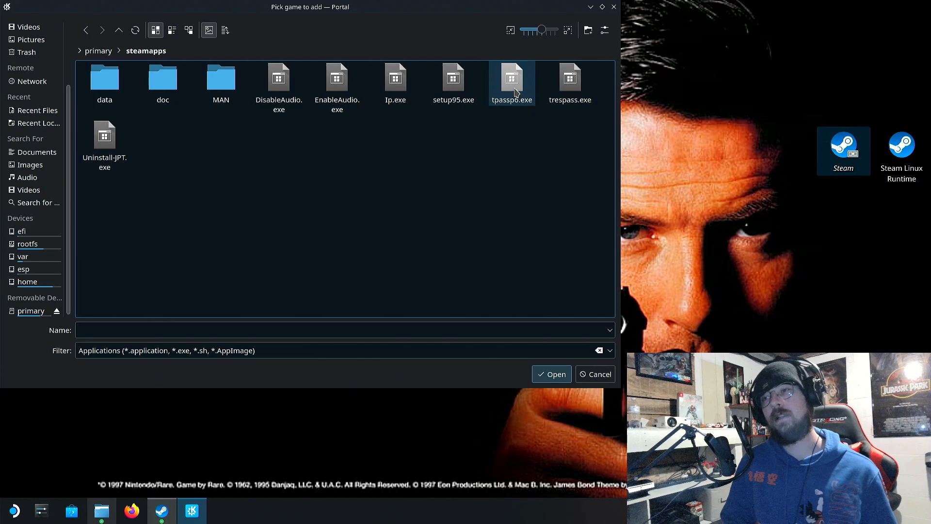
{"action": "left_click", "coordinate": [512, 78]}
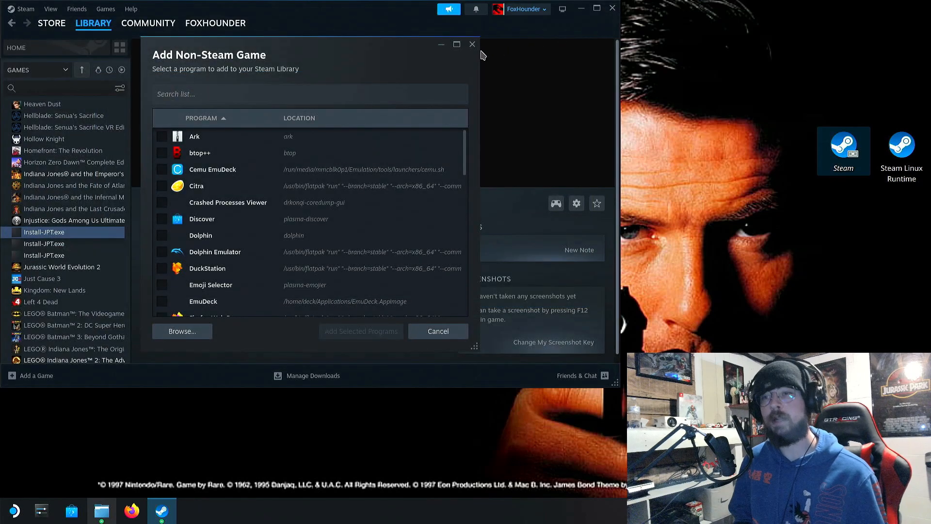
- Add the selected program to the library and open the Trespasser entry's game page
{"action": "left_click", "coordinate": [438, 332]}
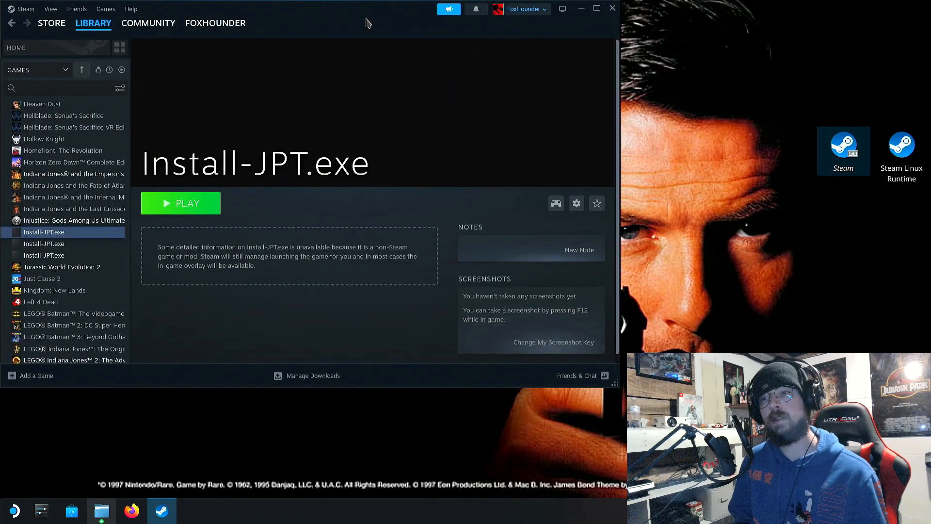
{"action": "left_click", "coordinate": [148, 23]}
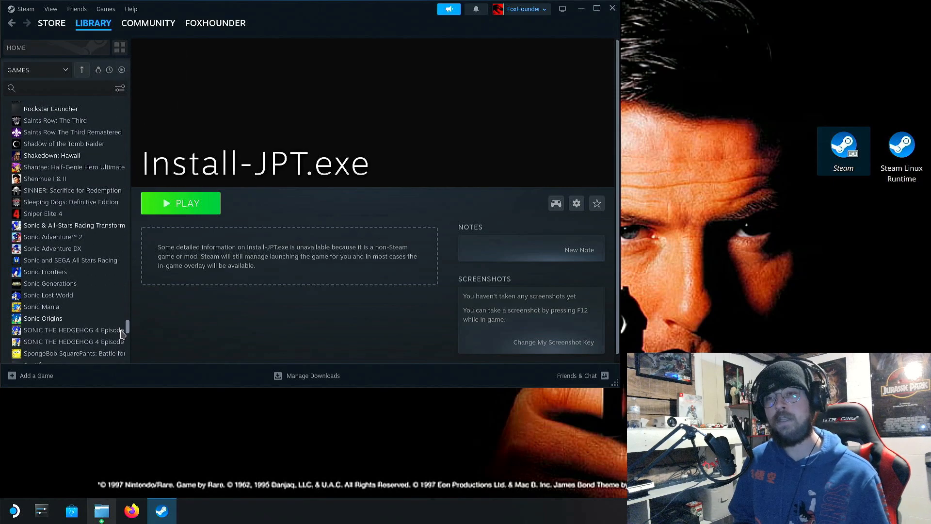
{"action": "scroll", "scroll_direction": "down", "scroll_amount": 3}
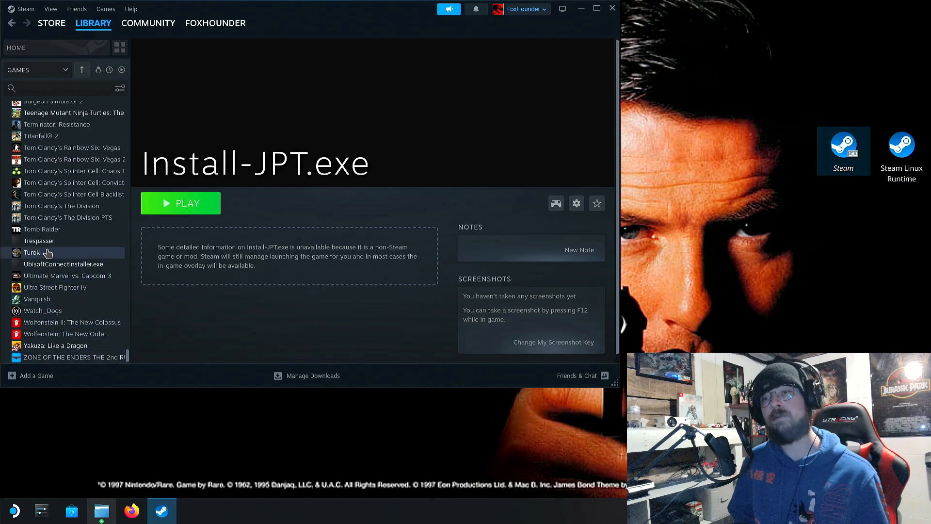
{"action": "left_click", "coordinate": [39, 241]}
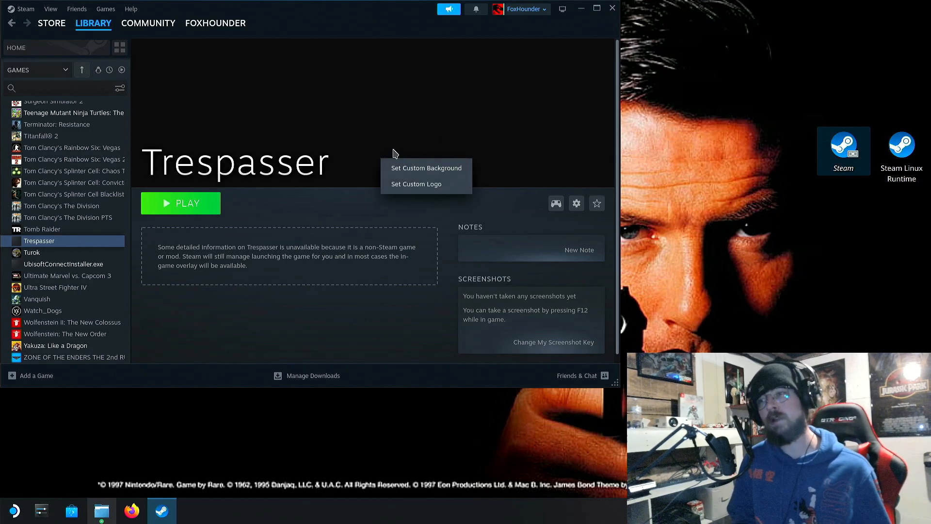
{"action": "mouse_move", "coordinate": [374, 103]}
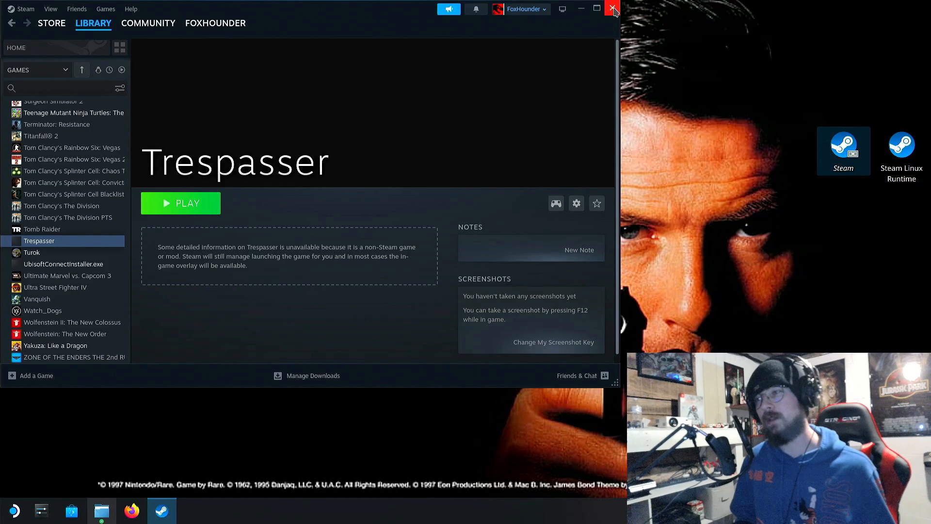
- Return to Gaming Mode, browse Trespasser's controller layout templates and pick one
{"action": "left_click", "coordinate": [613, 9]}
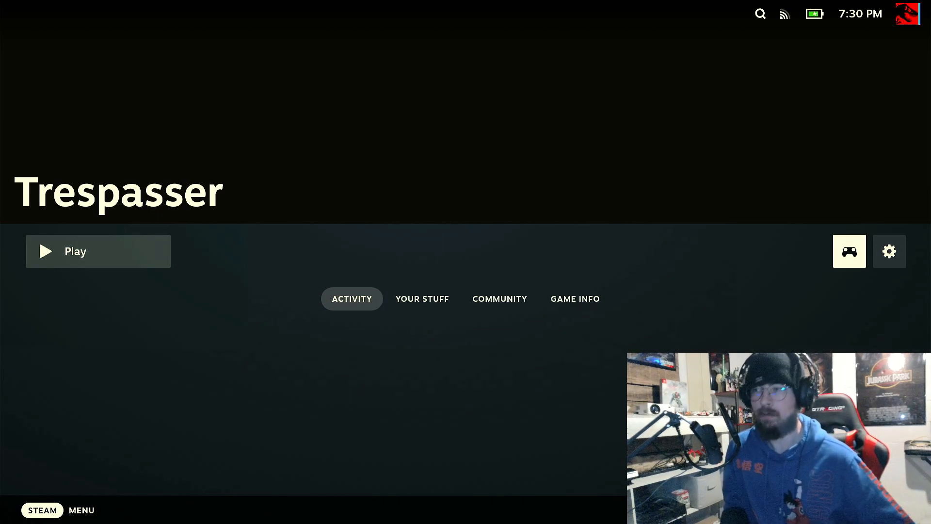
{"action": "left_click", "coordinate": [850, 251]}
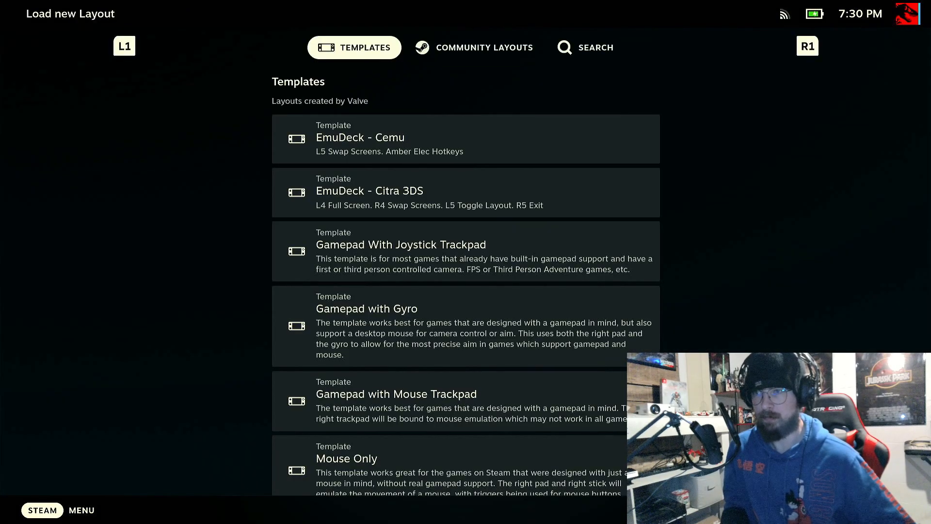
{"action": "left_click", "coordinate": [483, 48]}
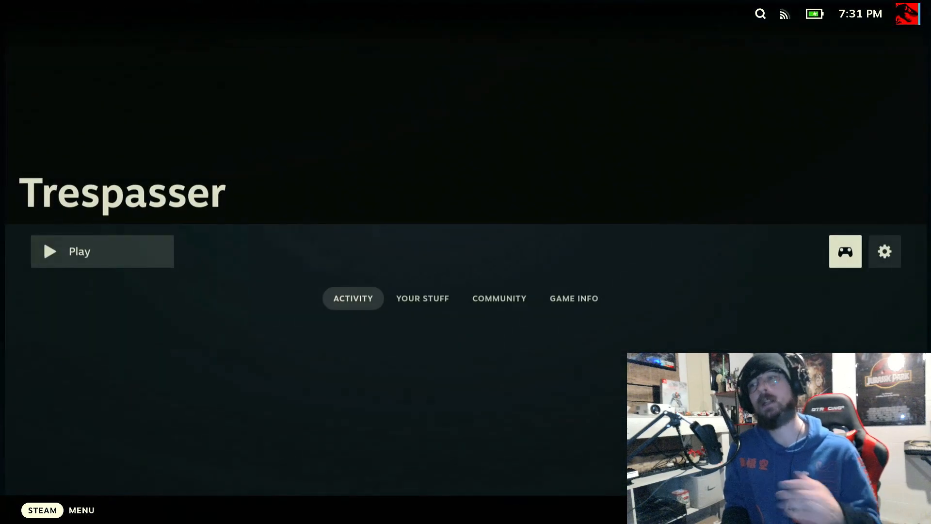
- Launch Trespasser and answer the Safe Mode prompt to reach its main menu
{"action": "left_click", "coordinate": [102, 251]}
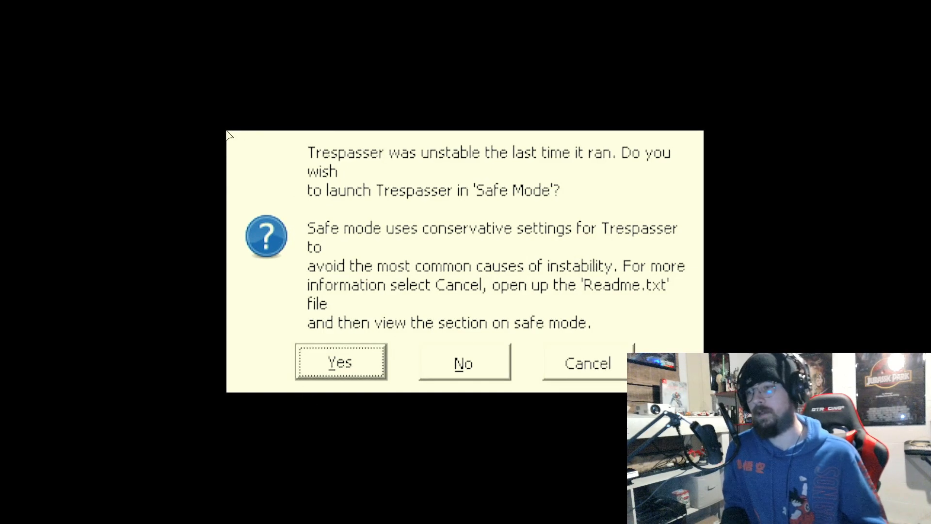
{"action": "mouse_move", "coordinate": [429, 320]}
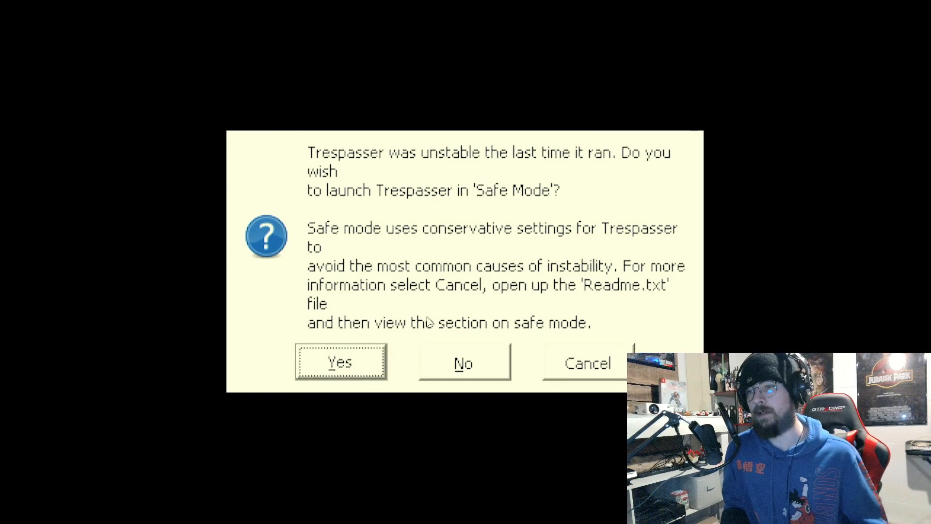
{"action": "left_click", "coordinate": [340, 361]}
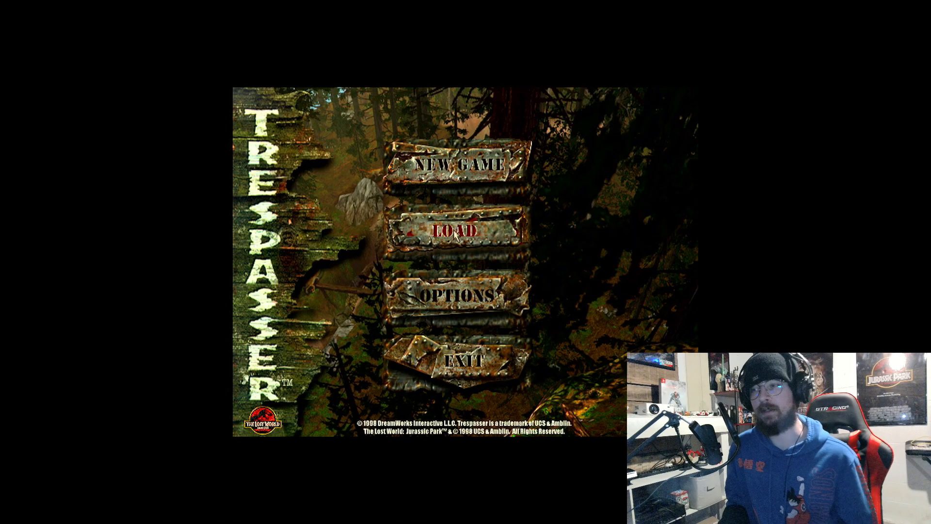
{"action": "mouse_move", "coordinate": [457, 295]}
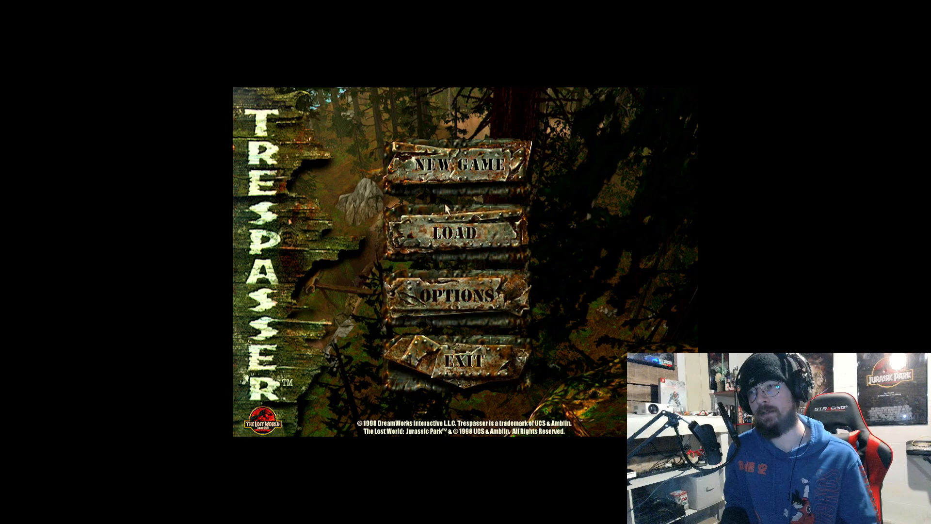
{"action": "mouse_move", "coordinate": [446, 284]}
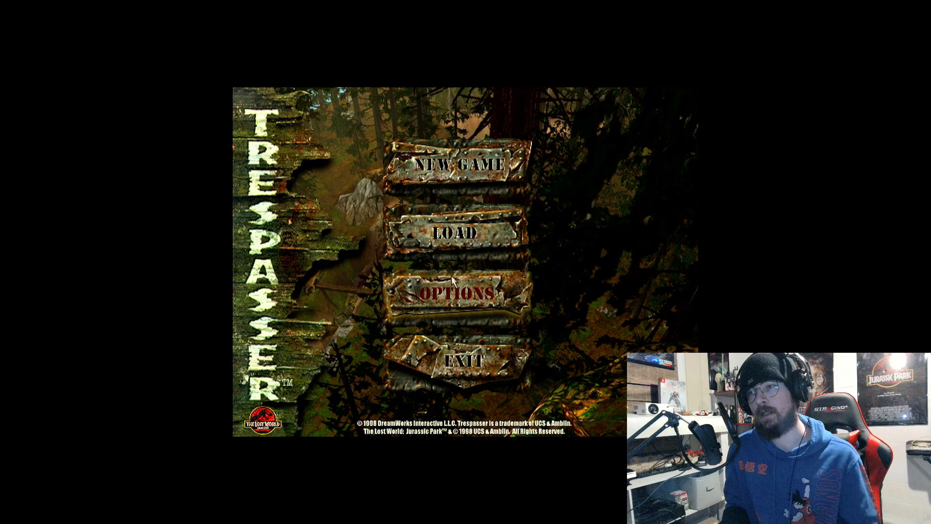
- Load the Q2 saved game from Trespasser's LOAD screen so the level starts loading
{"action": "left_click", "coordinate": [454, 236]}
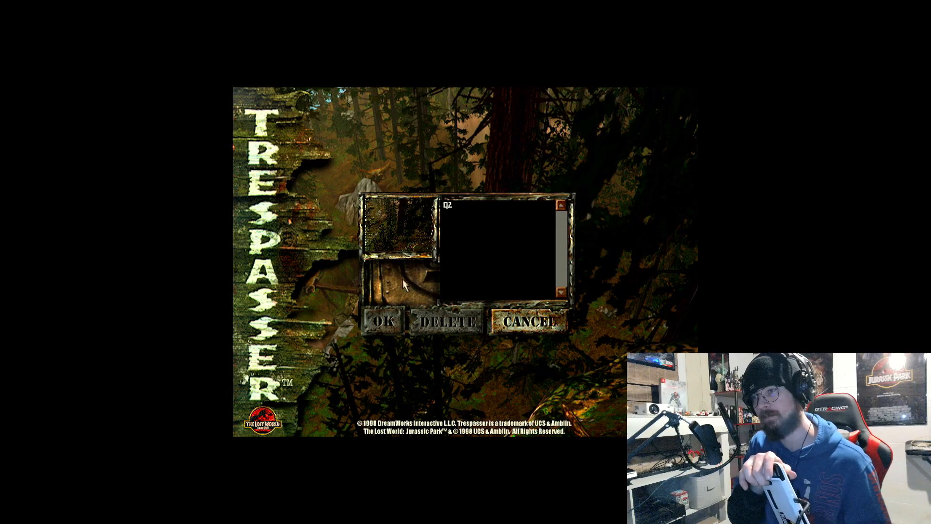
{"action": "mouse_move", "coordinate": [448, 249]}
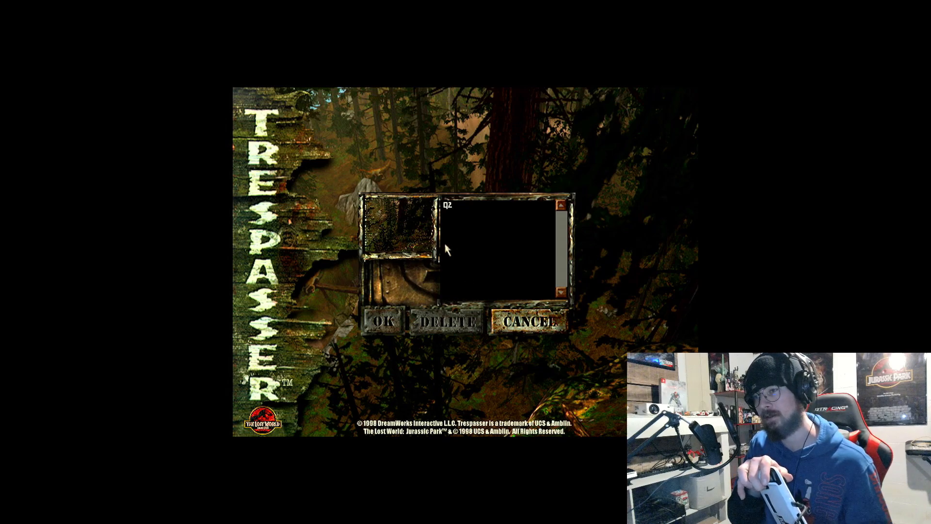
{"action": "mouse_move", "coordinate": [451, 181]}
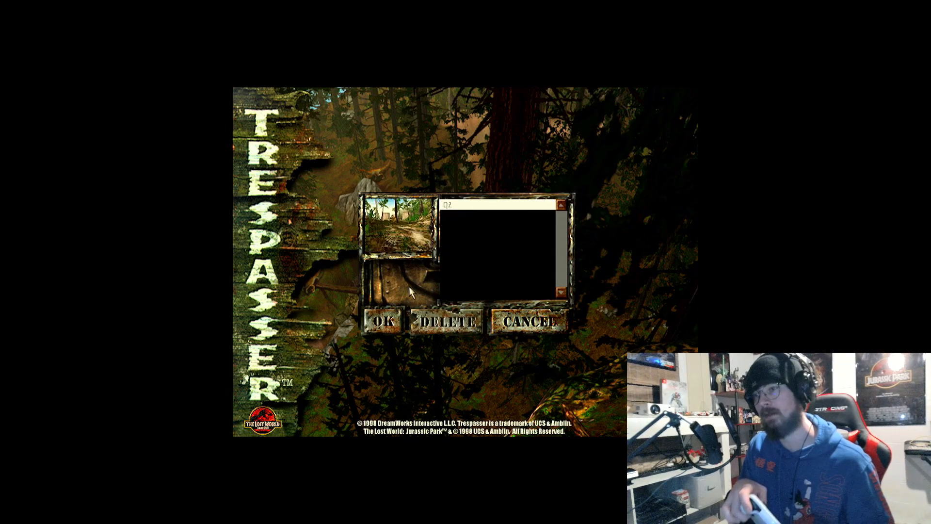
{"action": "mouse_move", "coordinate": [394, 335]}
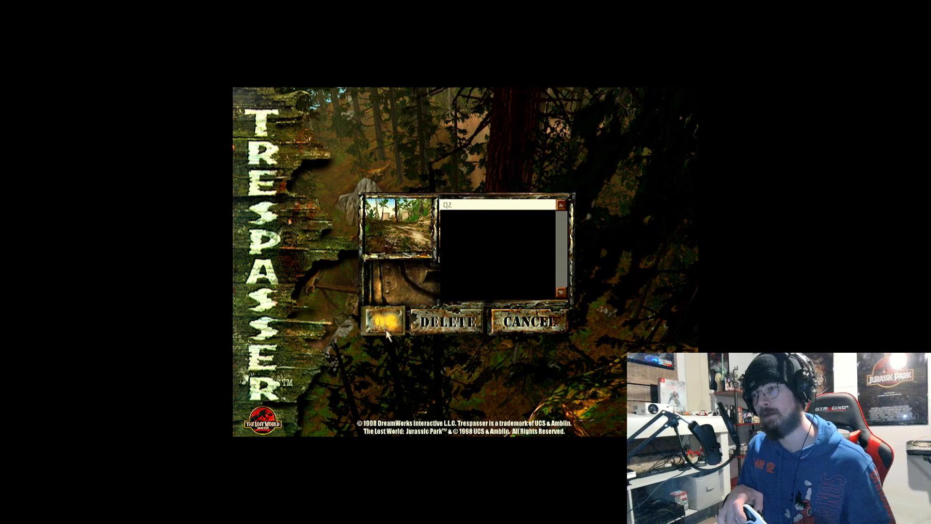
{"action": "left_click", "coordinate": [383, 320]}
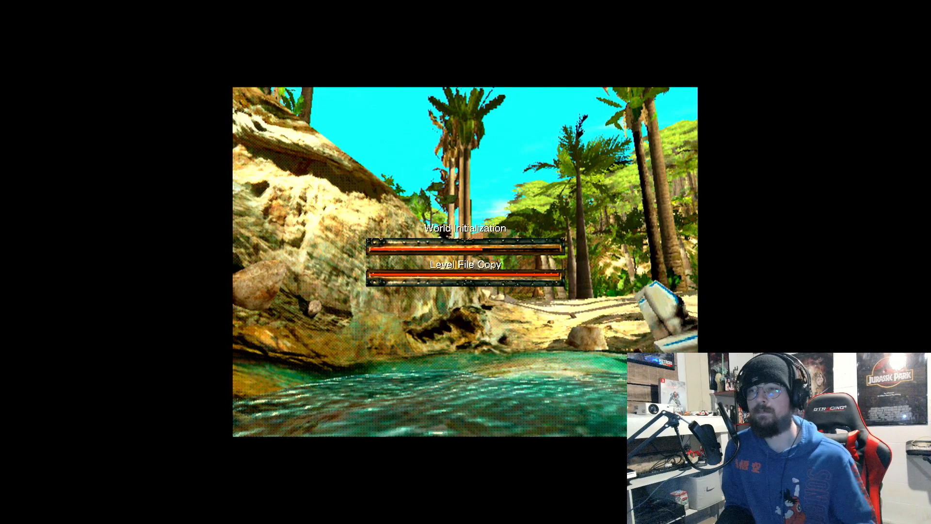